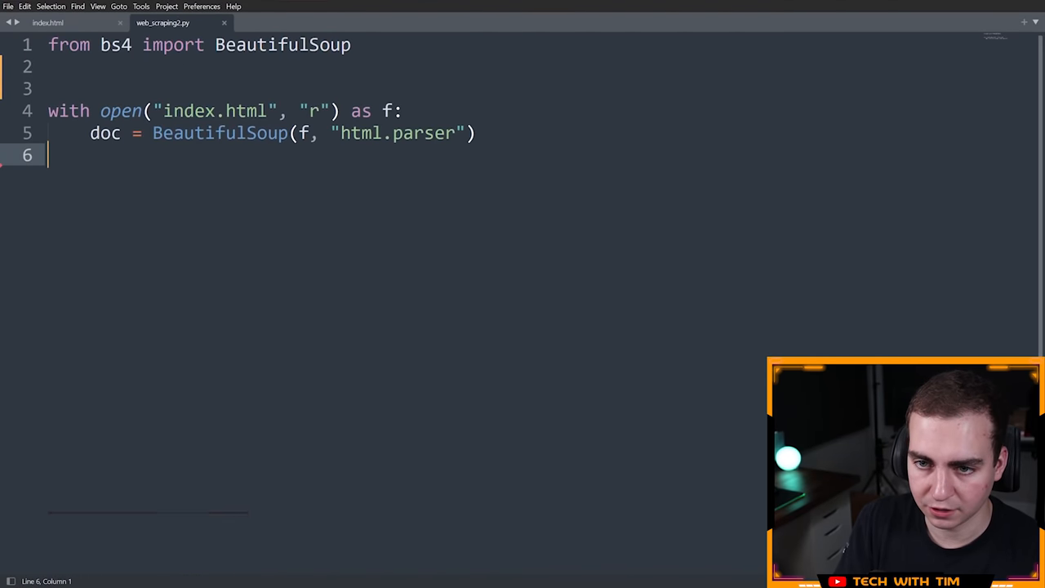
Point out the index.html name in open() and switch to the index.html tab.
double_click(215, 111)
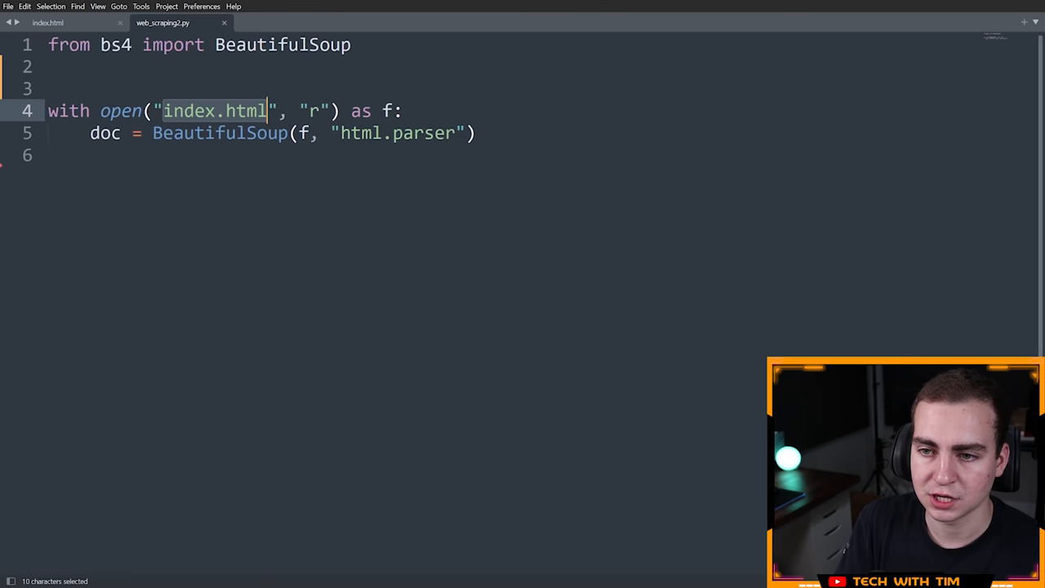
left_click(46, 23)
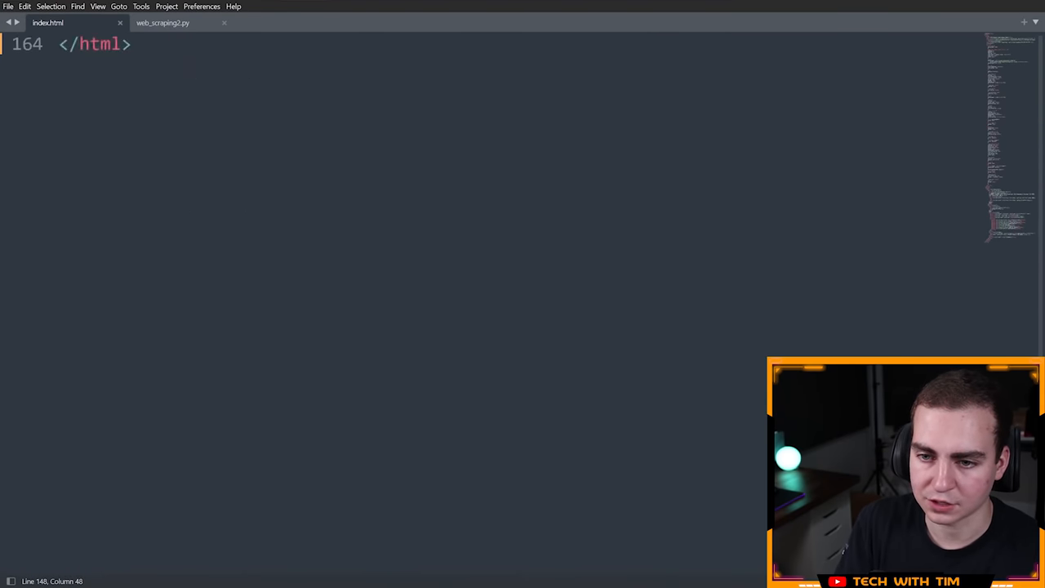
Launch Chrome from the Start menu to show the rendered registration form.
left_click(13, 574)
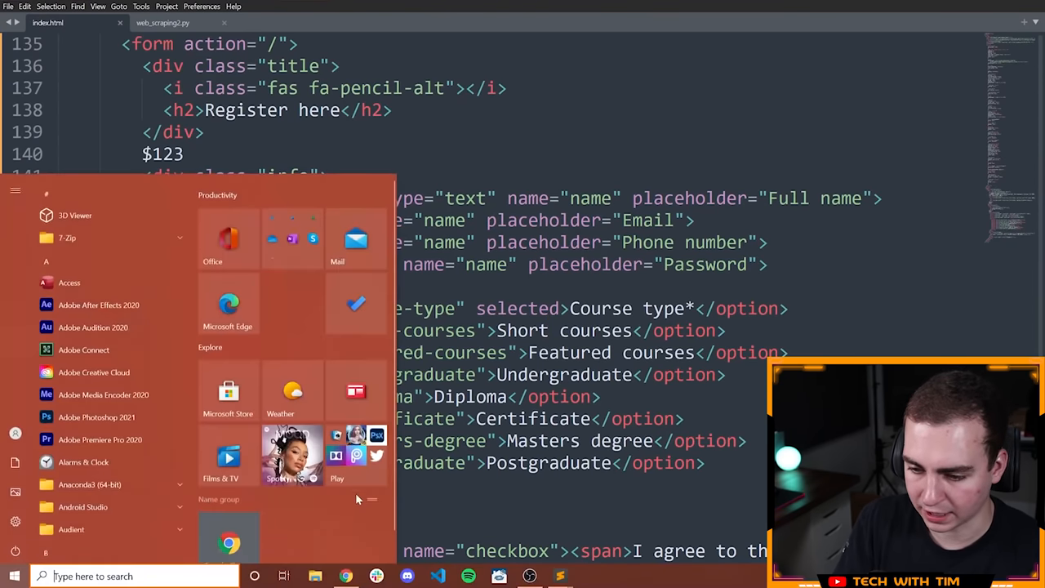
left_click(346, 575)
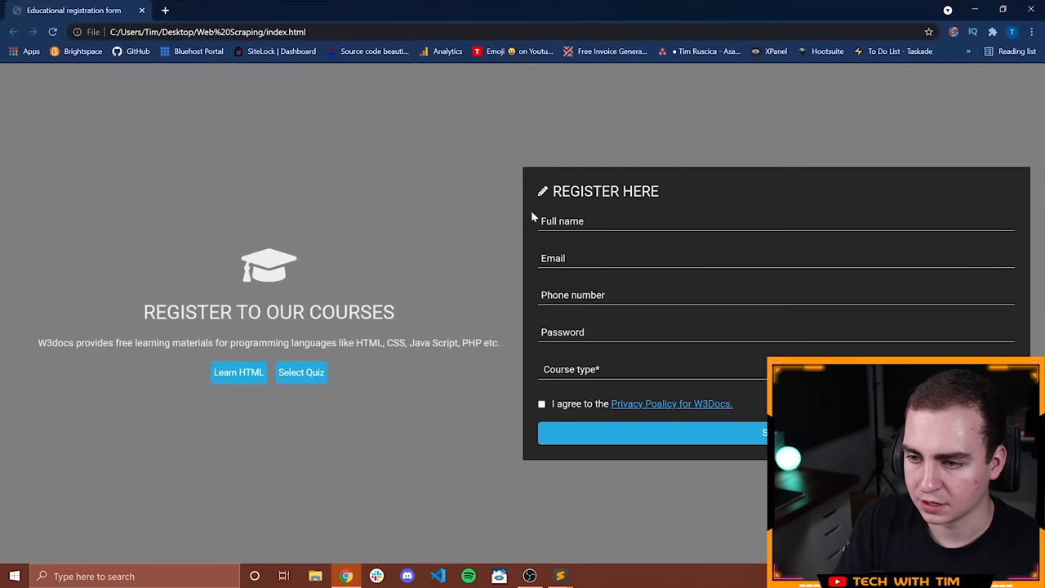
mouse_move(463, 228)
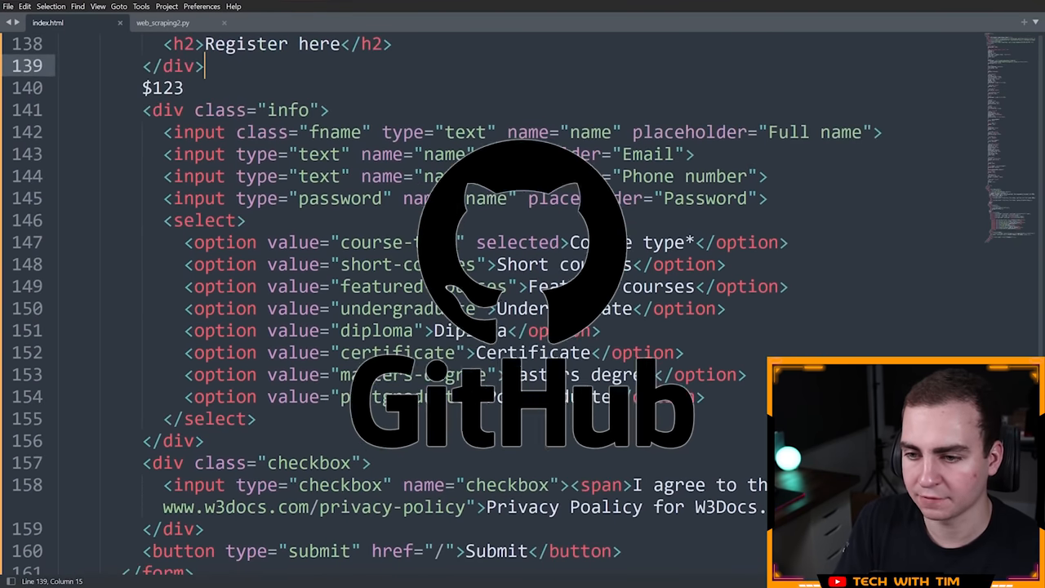
Highlight the form's four input tags in index.html, then return to web_scraping2.py.
left_click_drag(187, 242, 702, 396)
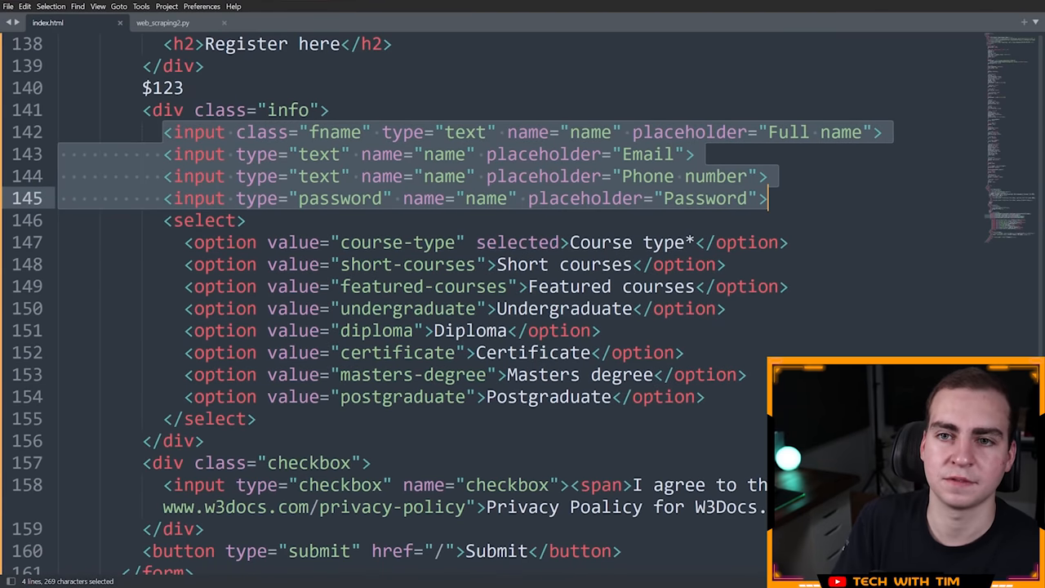
left_click(163, 23)
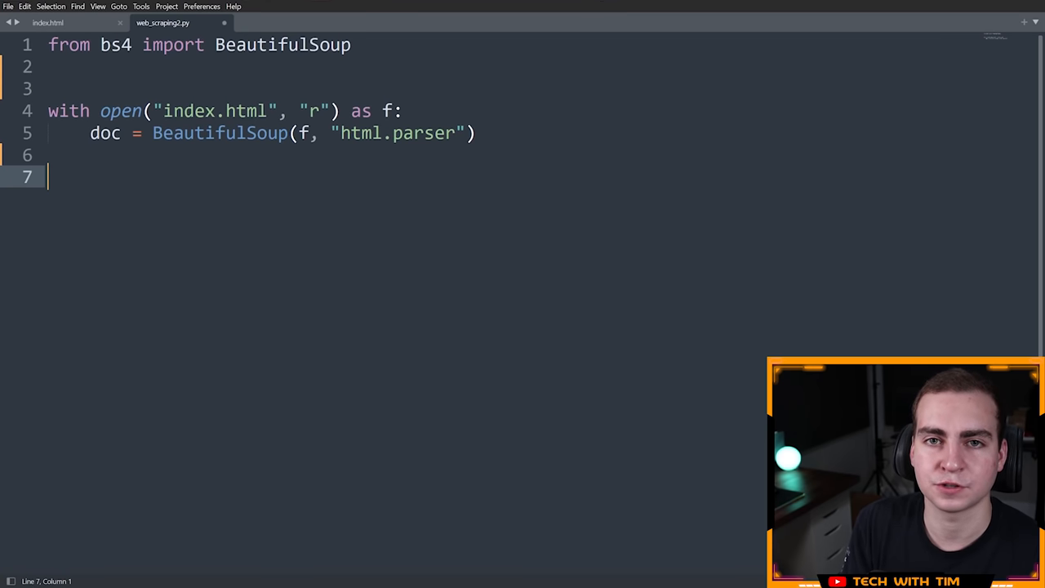
Replace the .find()/.find_all() examples with result = doc.find_all("option") and print(result).
type(".find()")
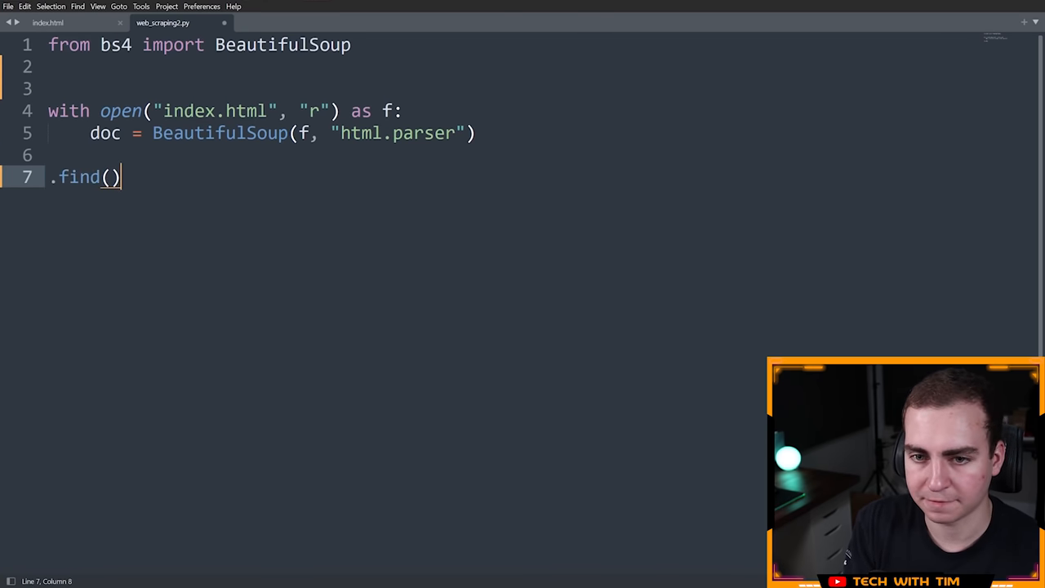
type(".find_all(")
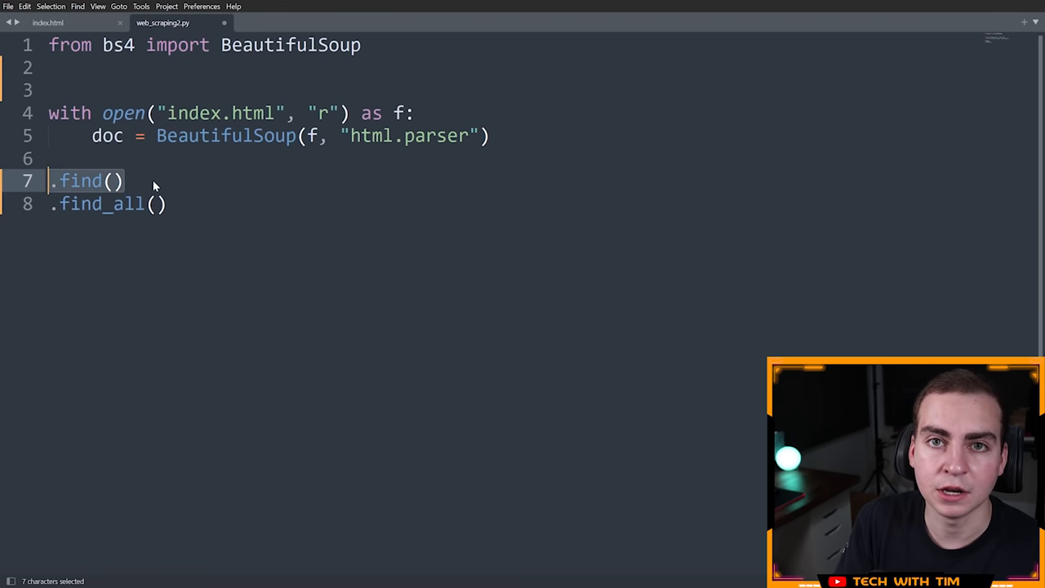
left_click(166, 202)
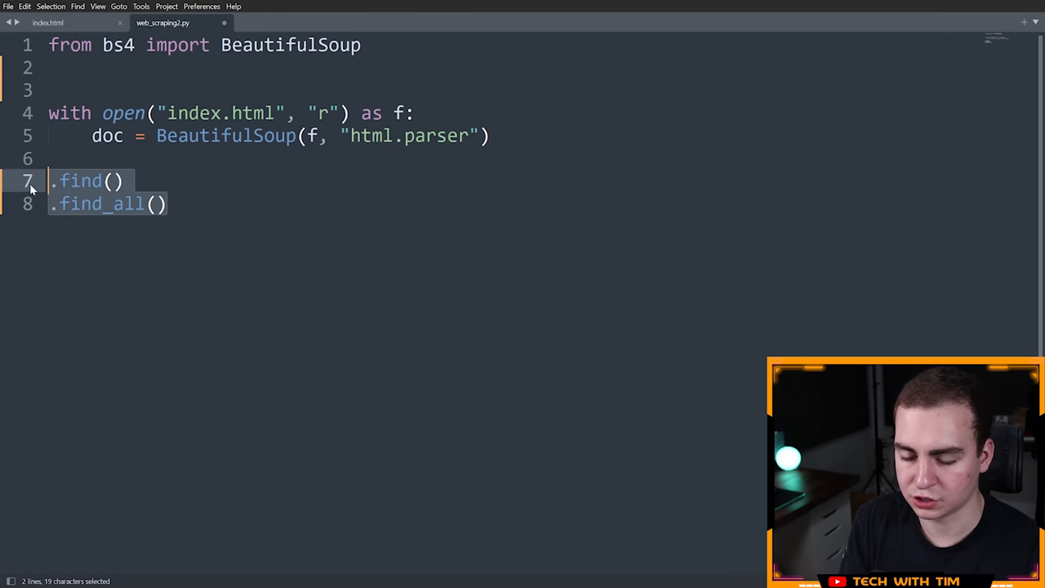
type("result")
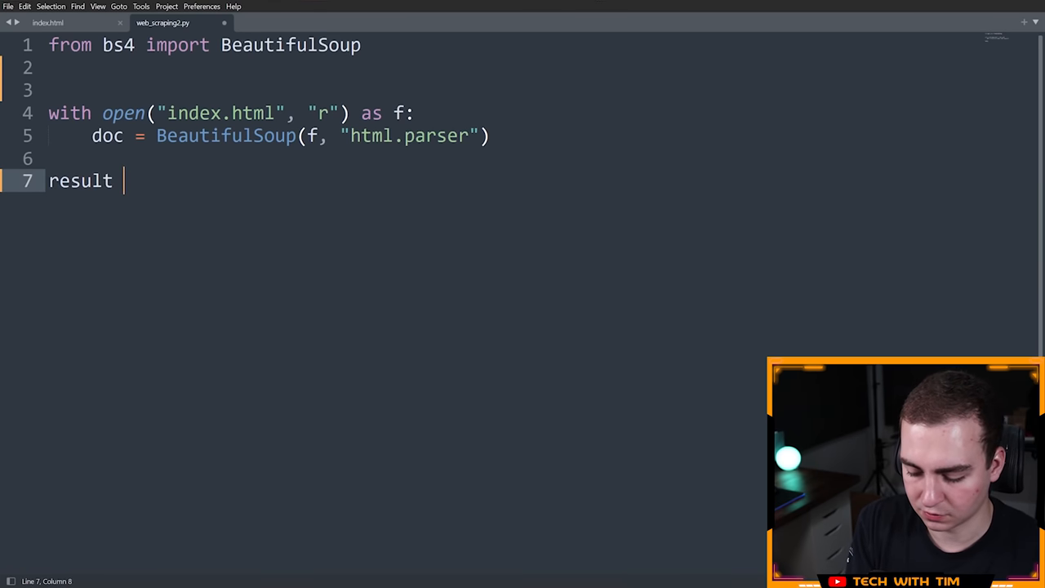
type("= doc.")
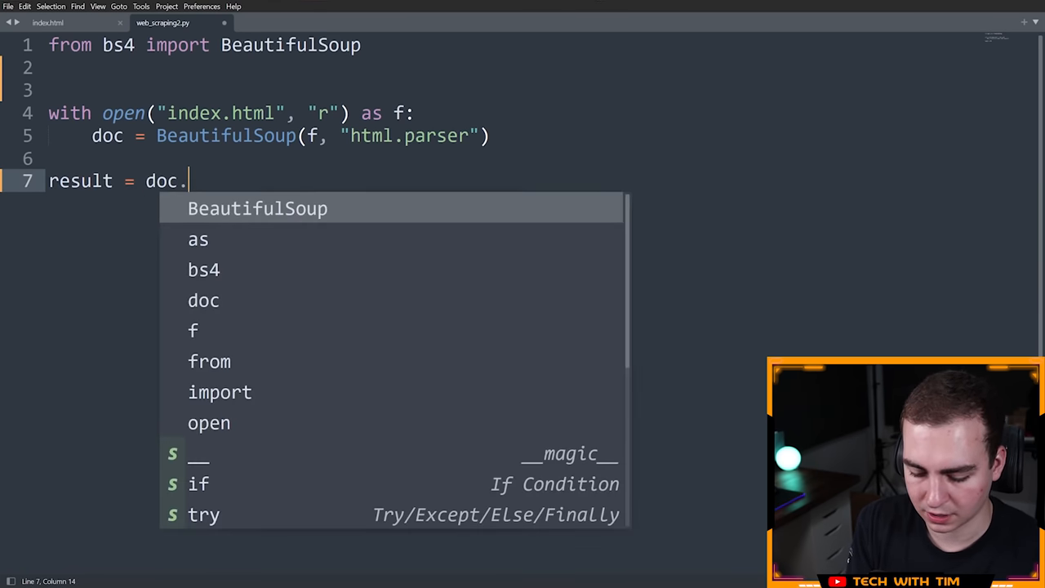
type("find(\"o\"")
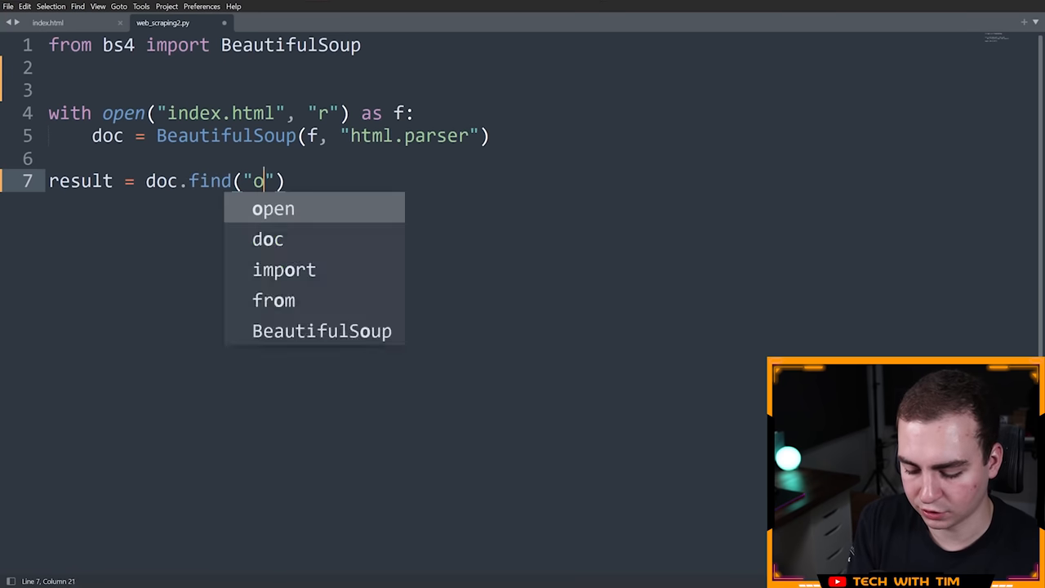
type("ption\")")
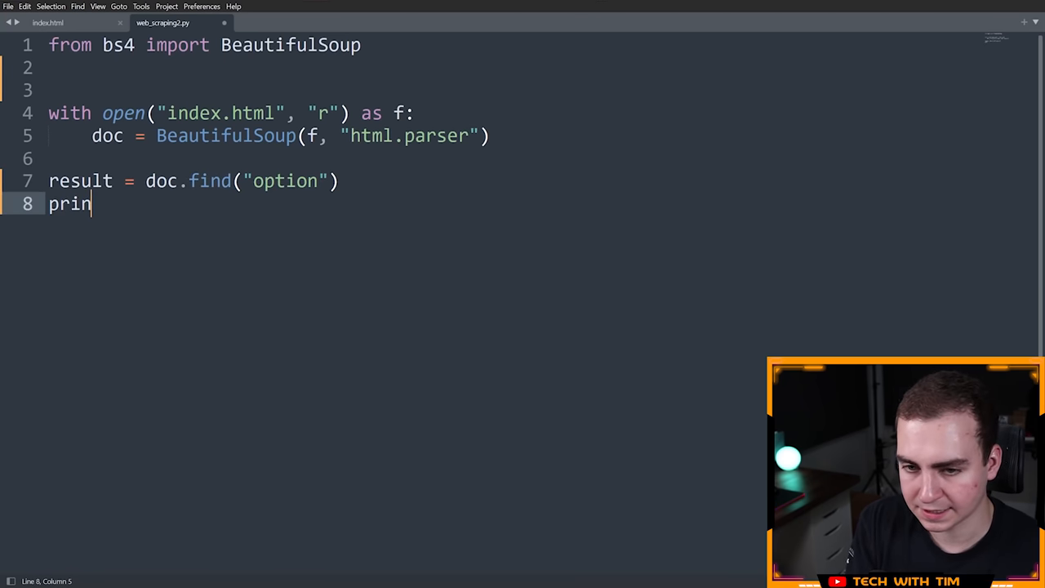
type("t(result)")
left_click(194, 181)
type("_all")
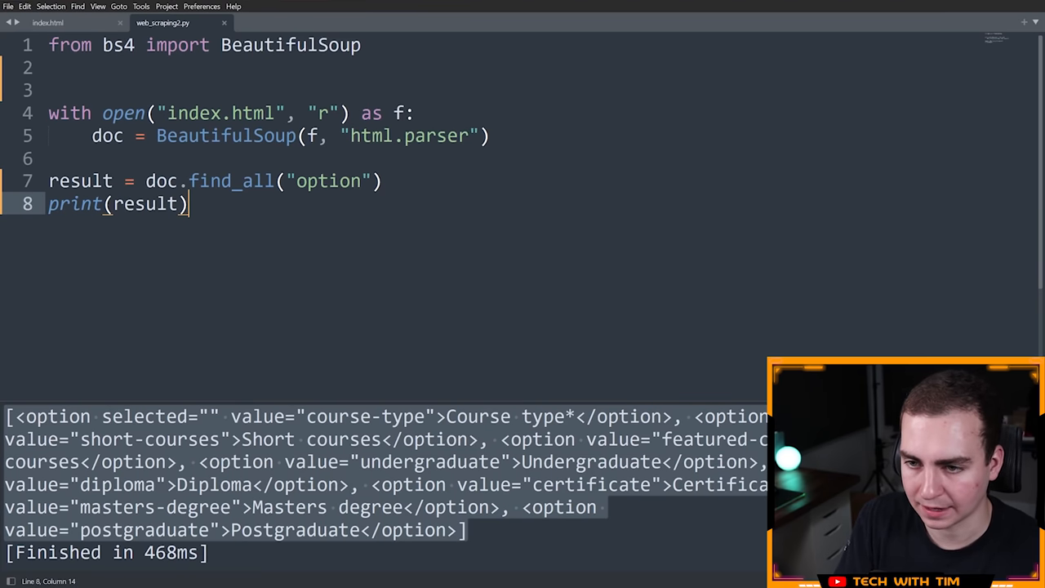
Change the call to tag = doc.find("option") and print(tag).
type("find")
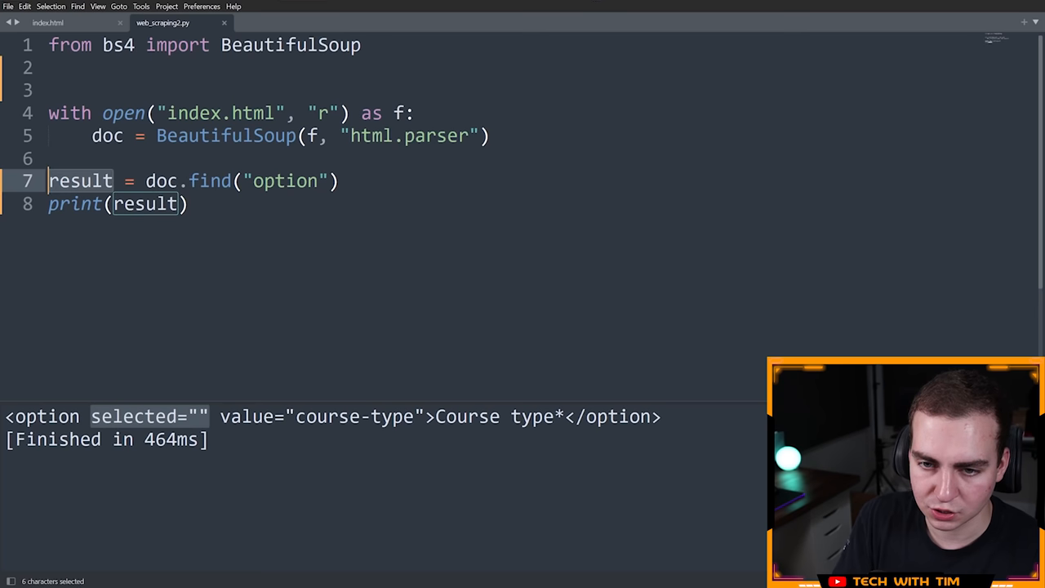
type("tag")
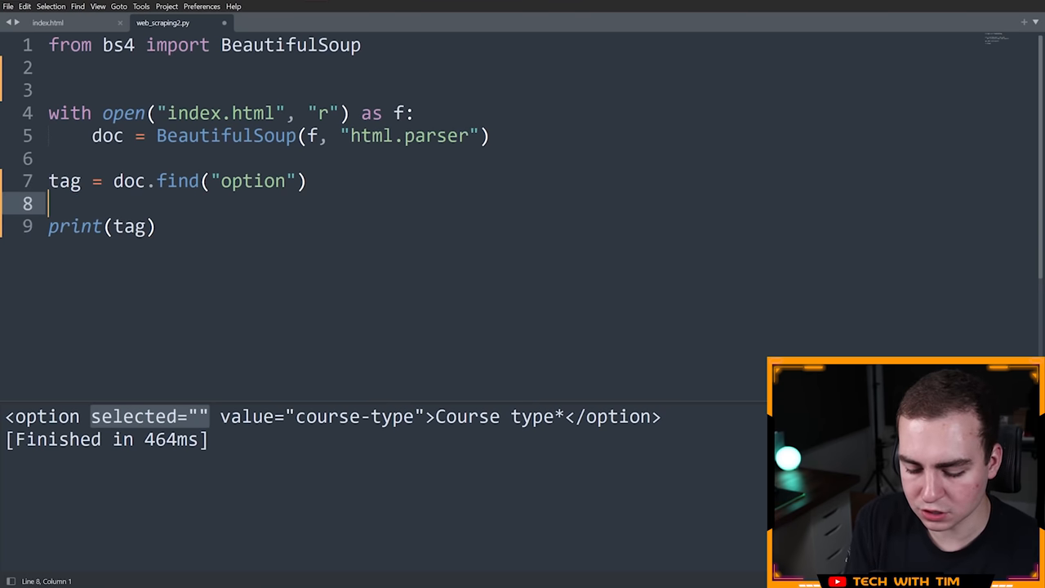
Assign tag['value'] a new value and check the changed value in the printed output.
type("tag")
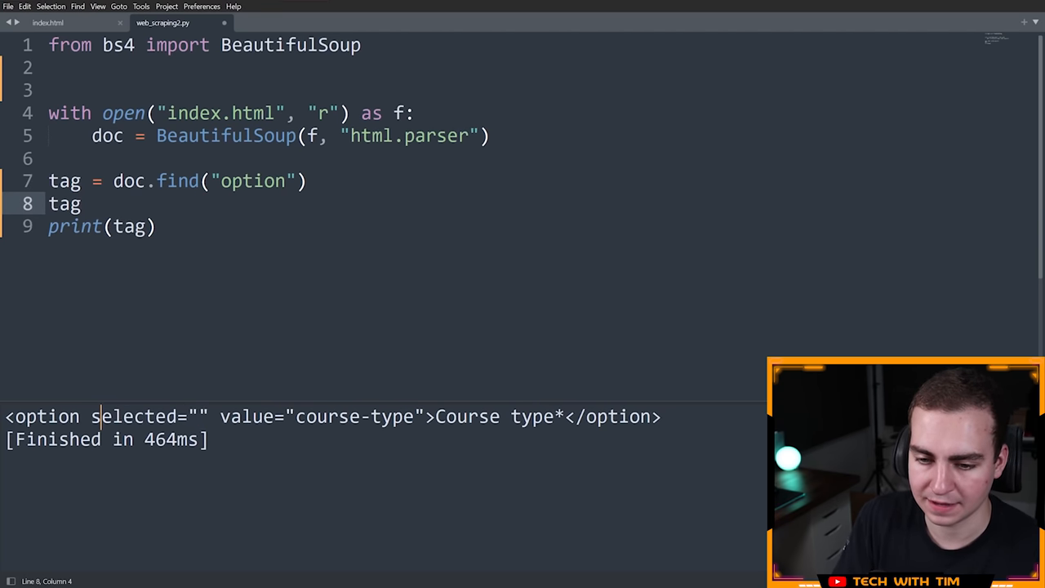
left_click_drag(92, 416, 414, 416)
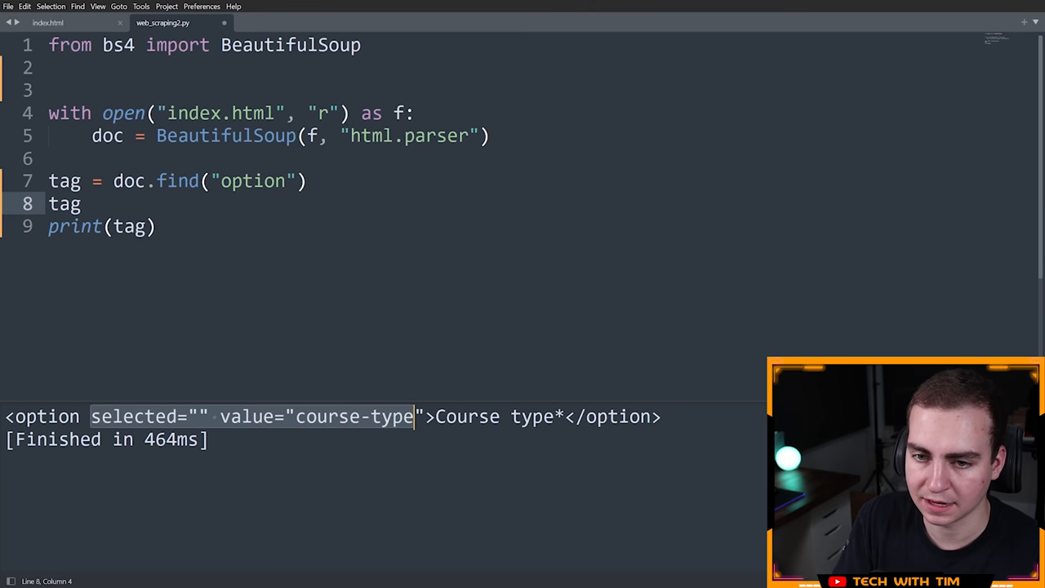
type("['']")
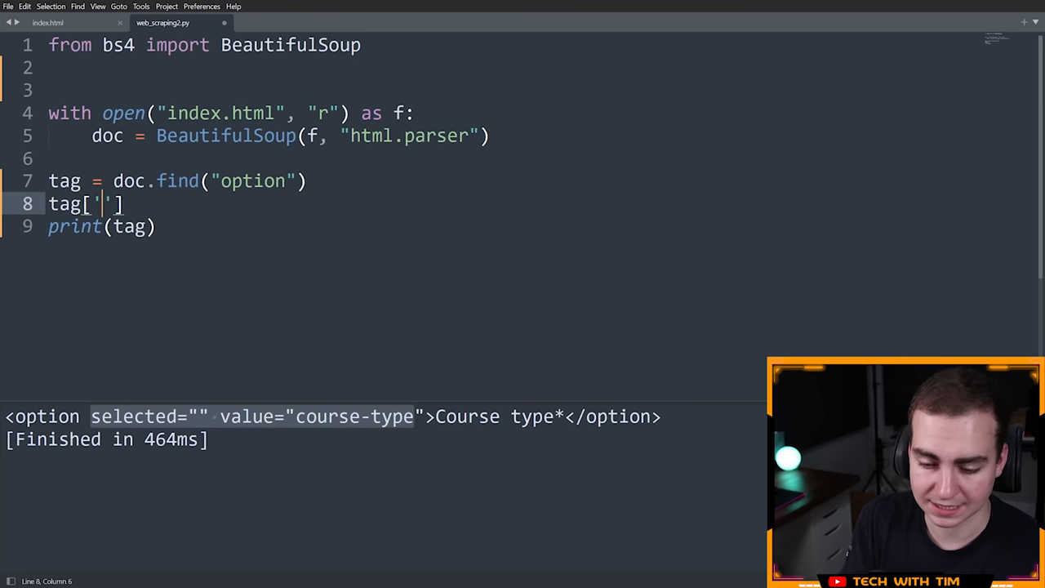
type("value")
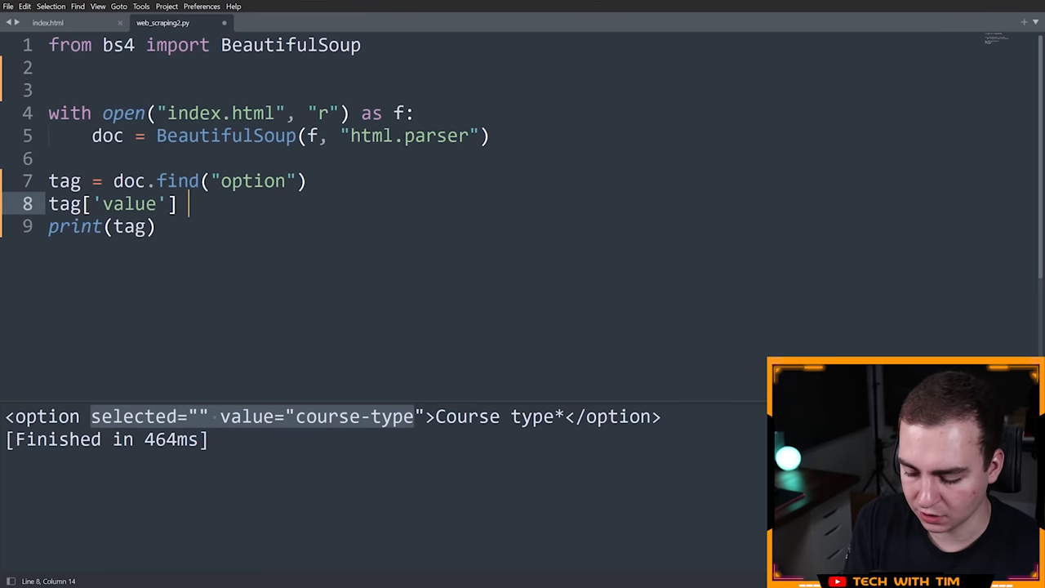
type("= 'cou")
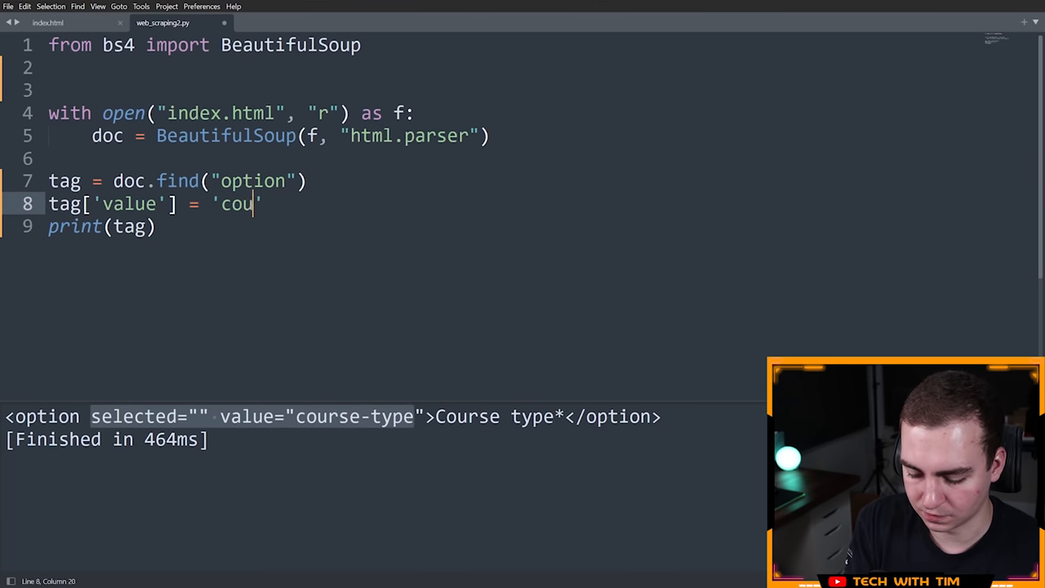
type("new")
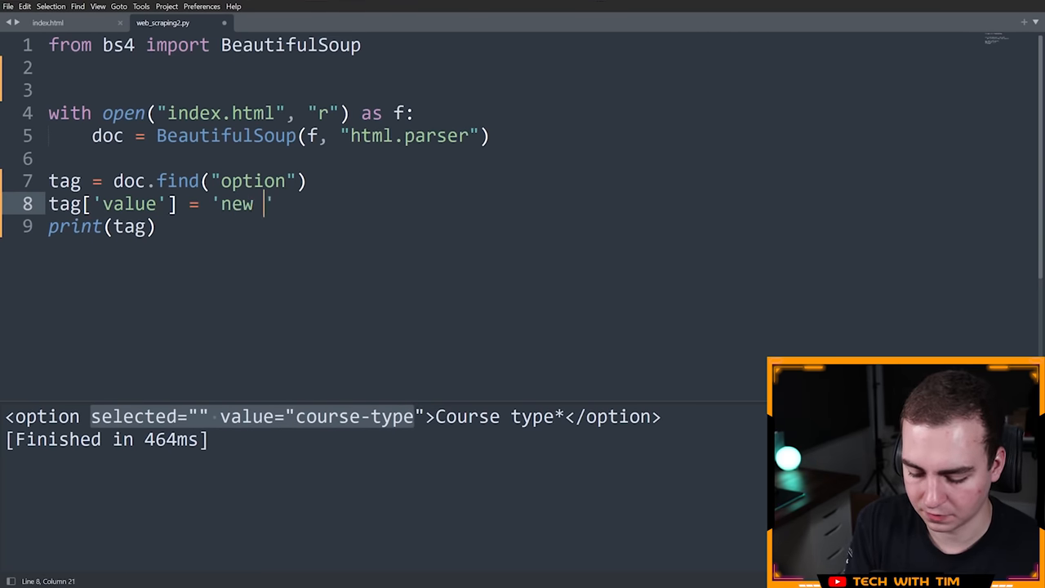
type("value'")
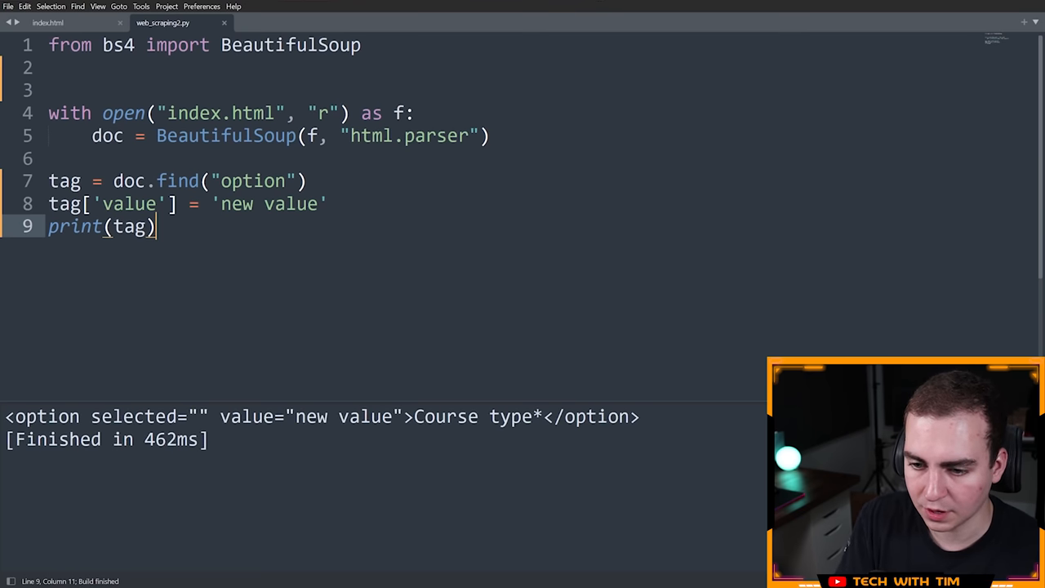
double_click(343, 417)
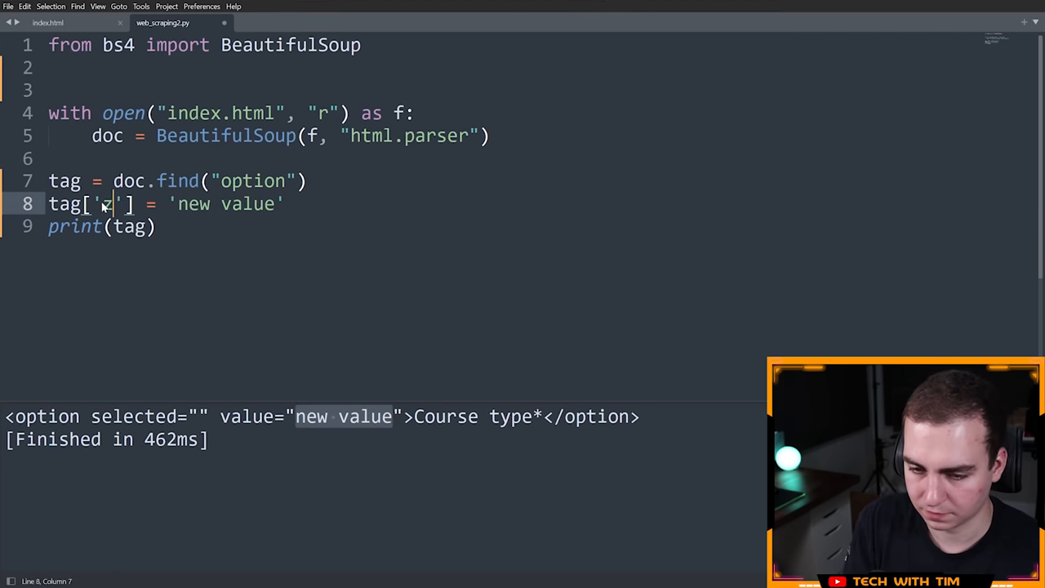
Change the assignment to tag['selected'] = 'false'.
type("selected")
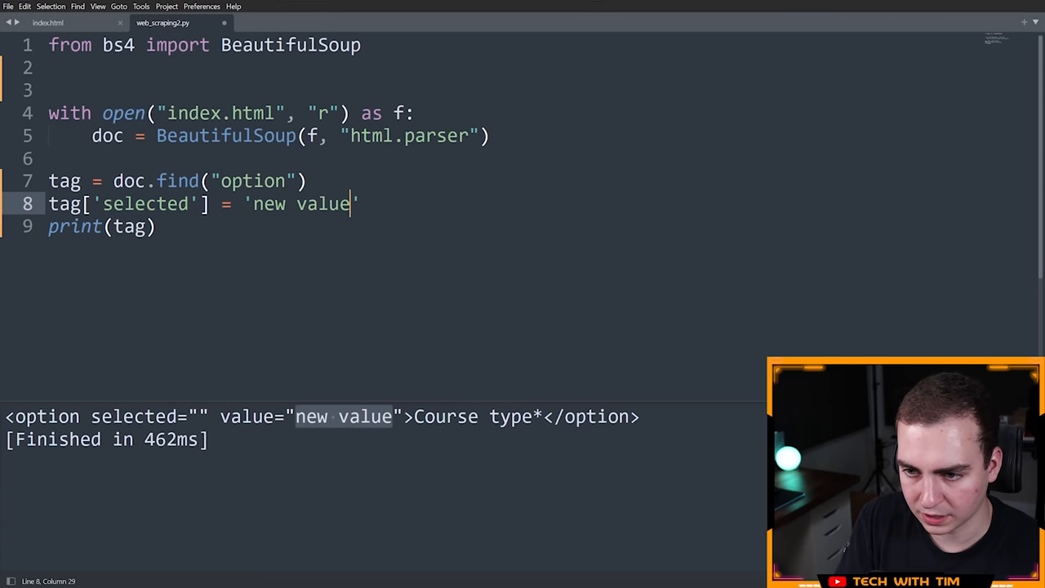
type("false")
type("tag['")
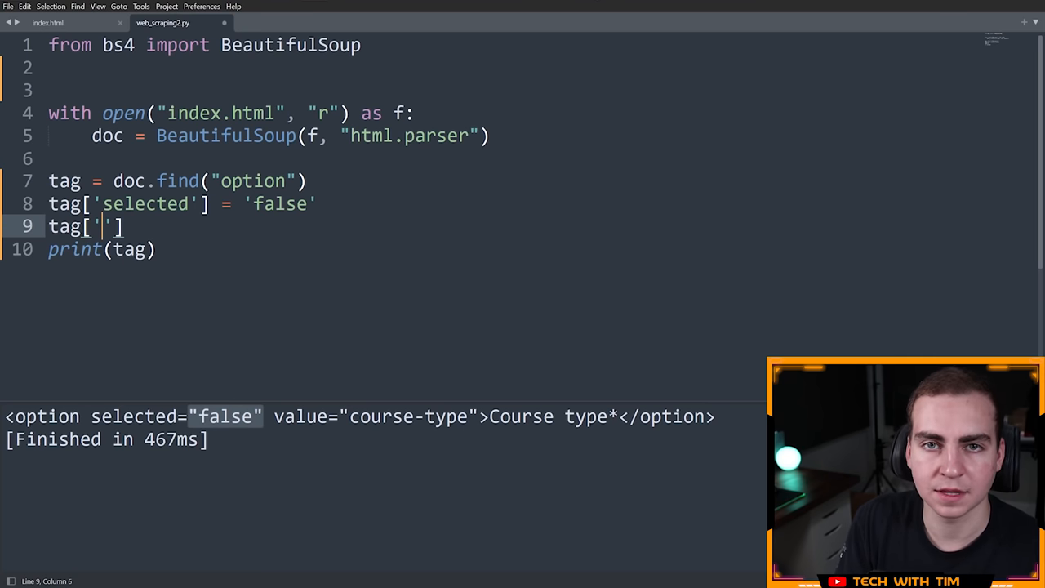
Add tag['color'] = "blue", check color="blue" in the output, and select both assignment lines.
type("color")
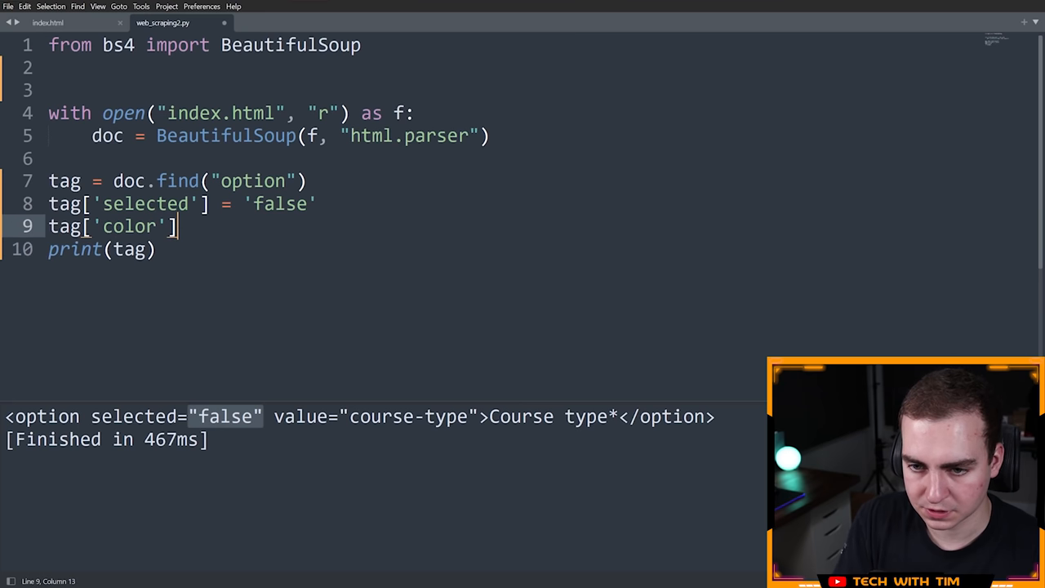
type("= \"blue\"")
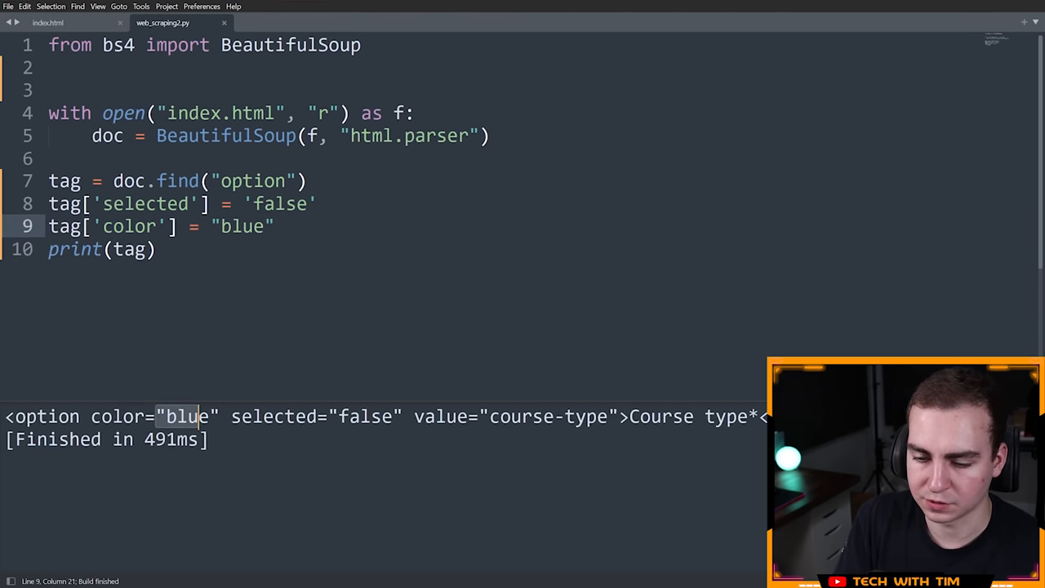
left_click_drag(49, 112, 489, 135)
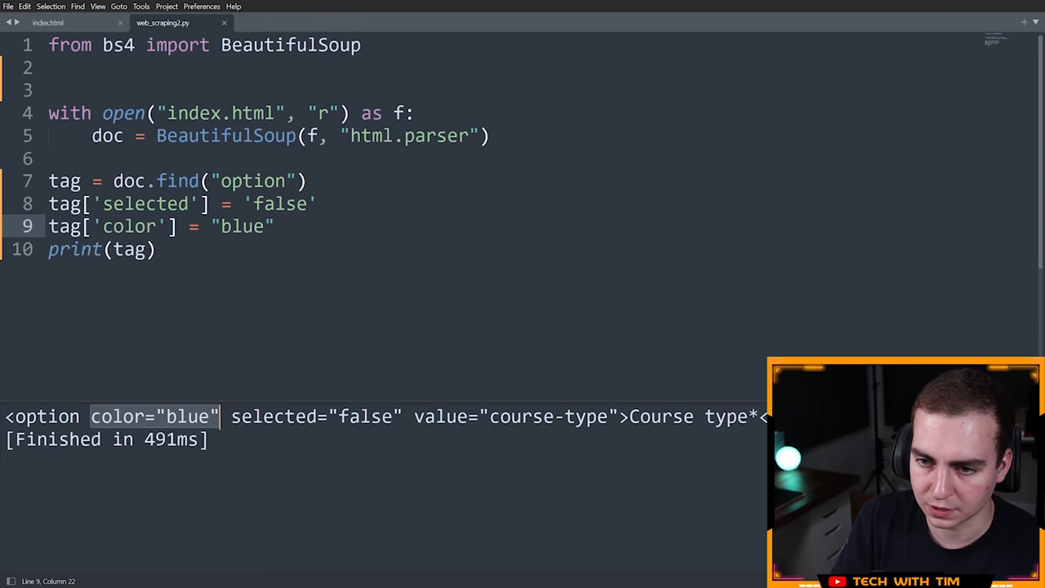
left_click_drag(49, 202, 274, 225)
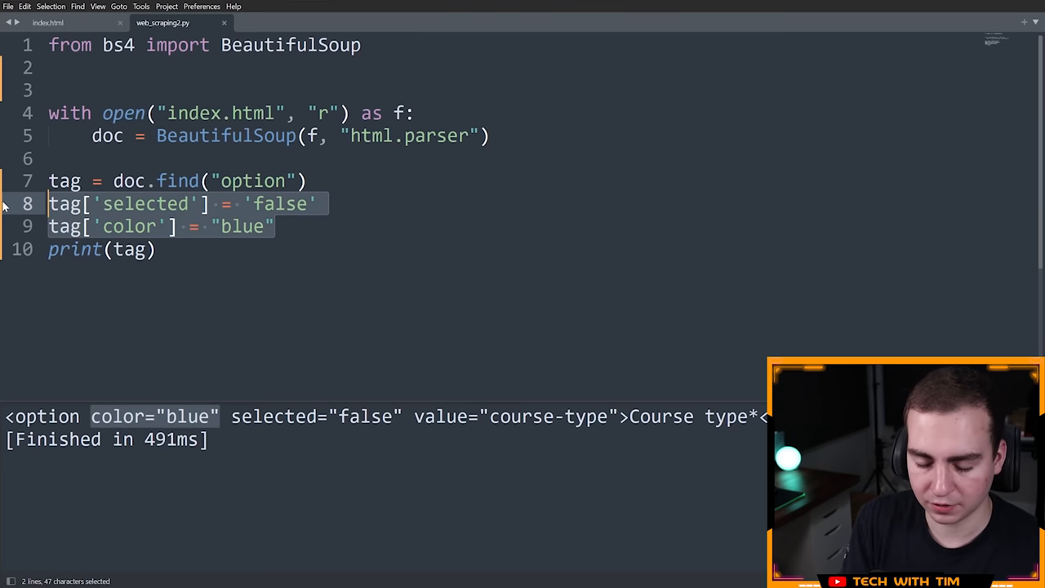
Replace the assignments with print(tag.attrs) and inspect the printed attrs dictionary.
type("print()")
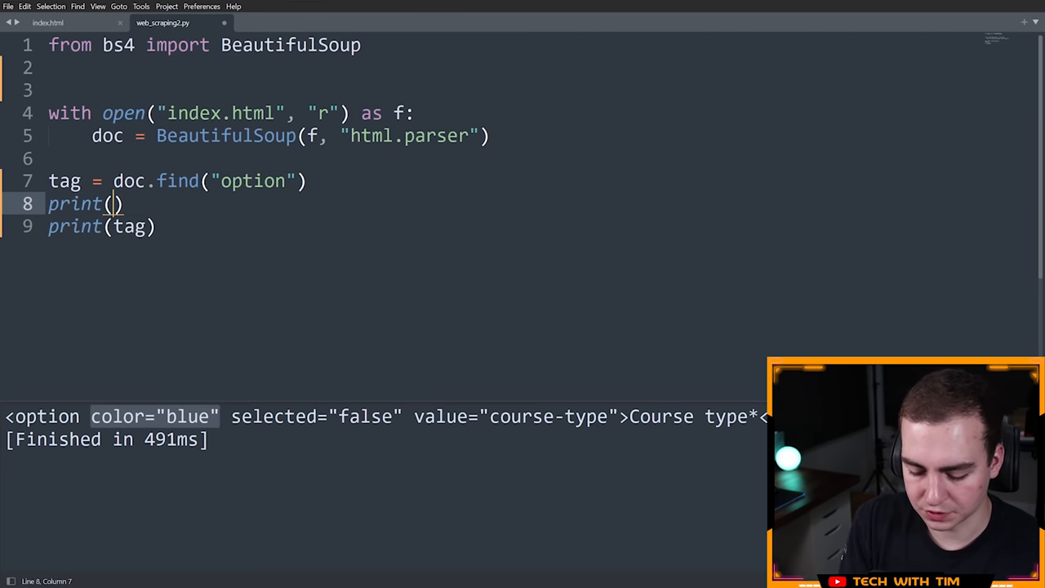
type("tag.attrs")
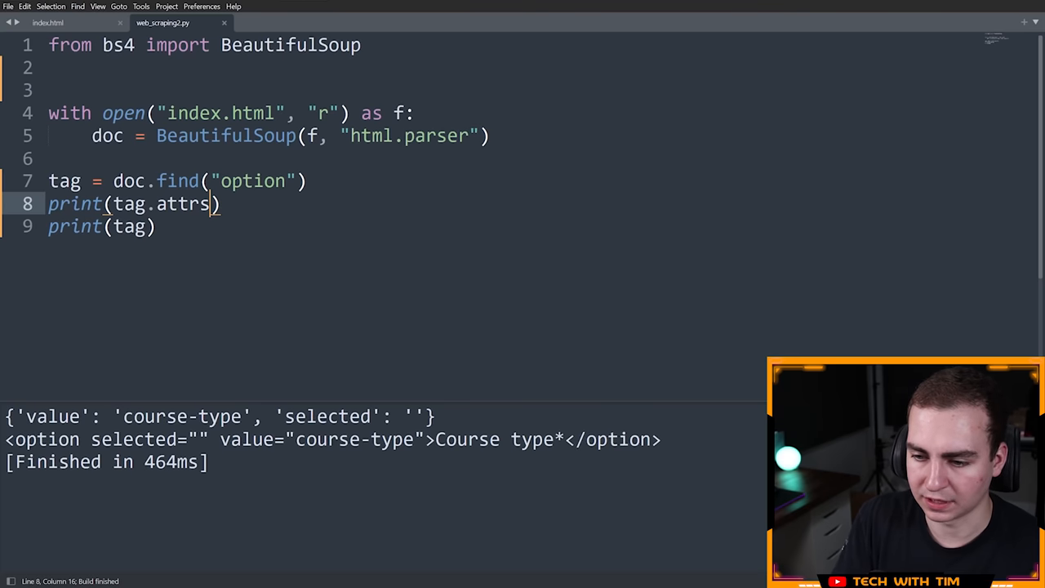
double_click(298, 416)
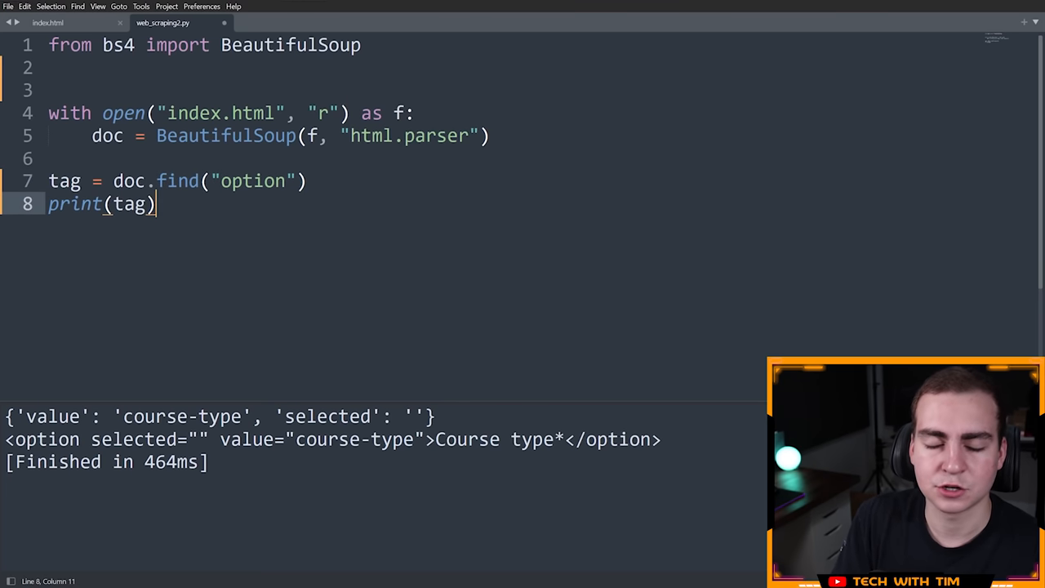
Clear the "option" argument so line 7 calls doc.find() with nothing.
double_click(171, 180)
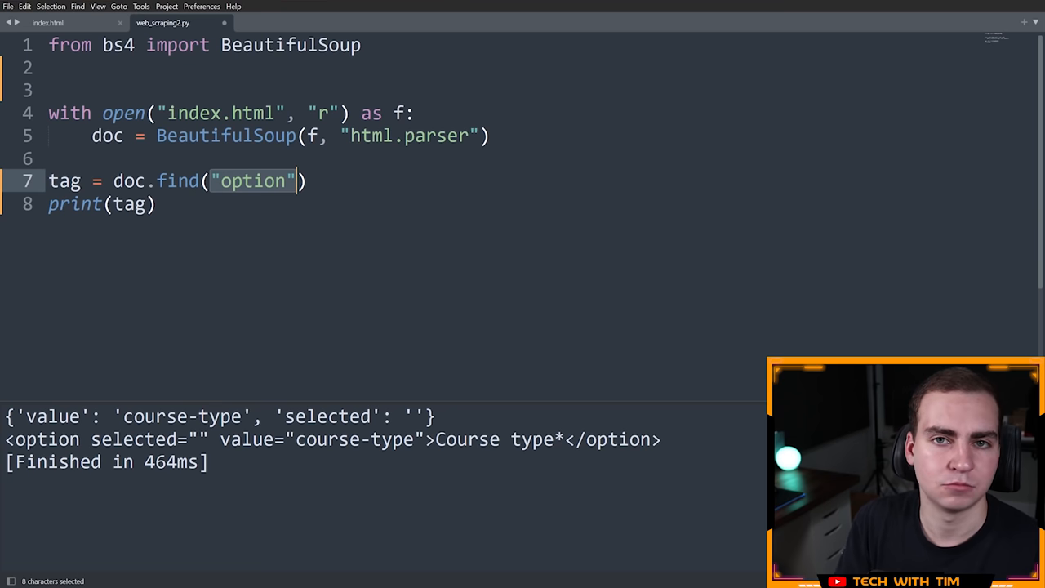
left_click(294, 180)
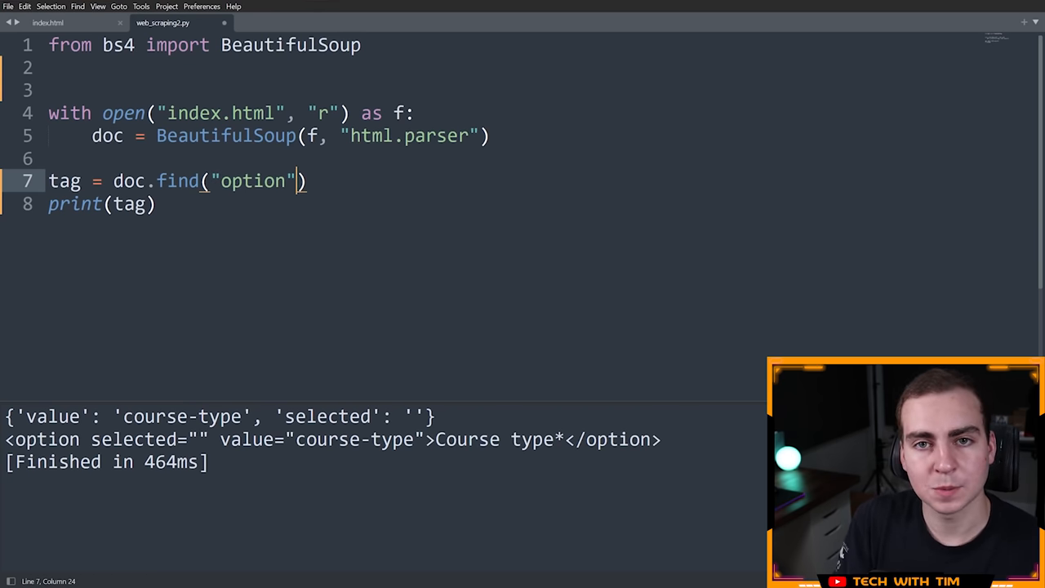
key("BackSpace")
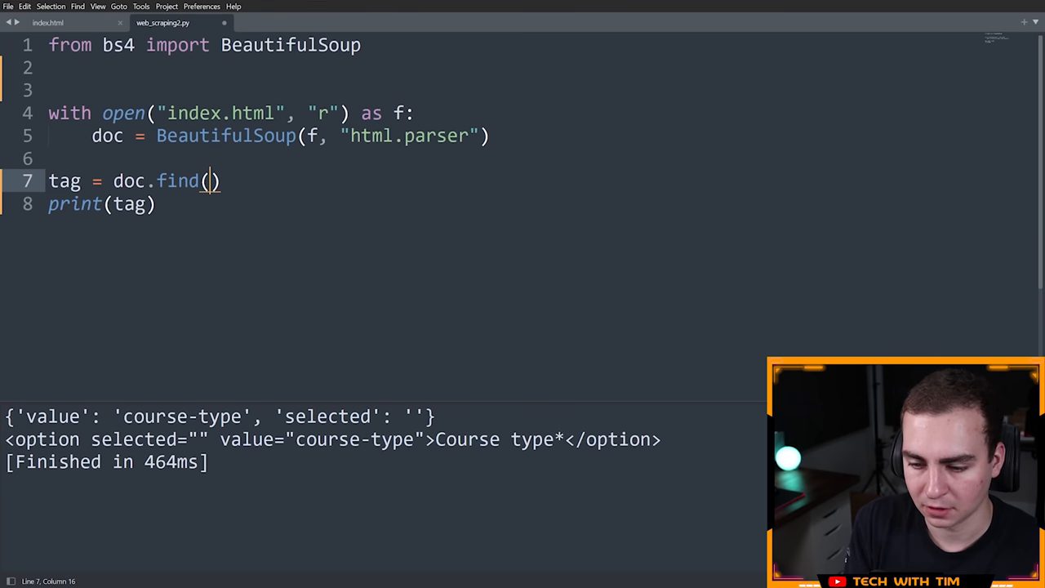
Start the find_all list argument with ["p", "li" tag names.
type("[\"")
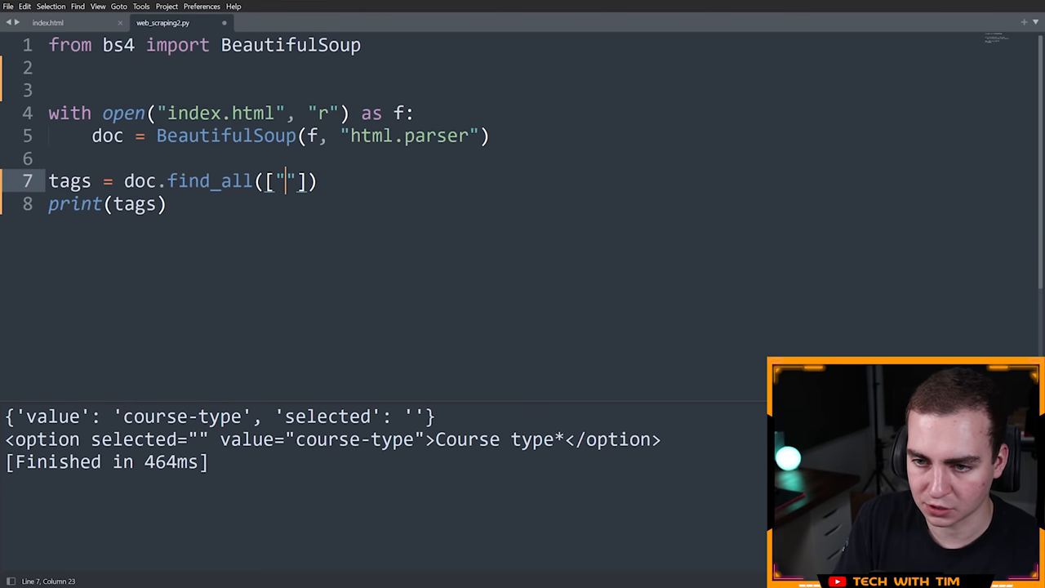
type("p\", \"div\",")
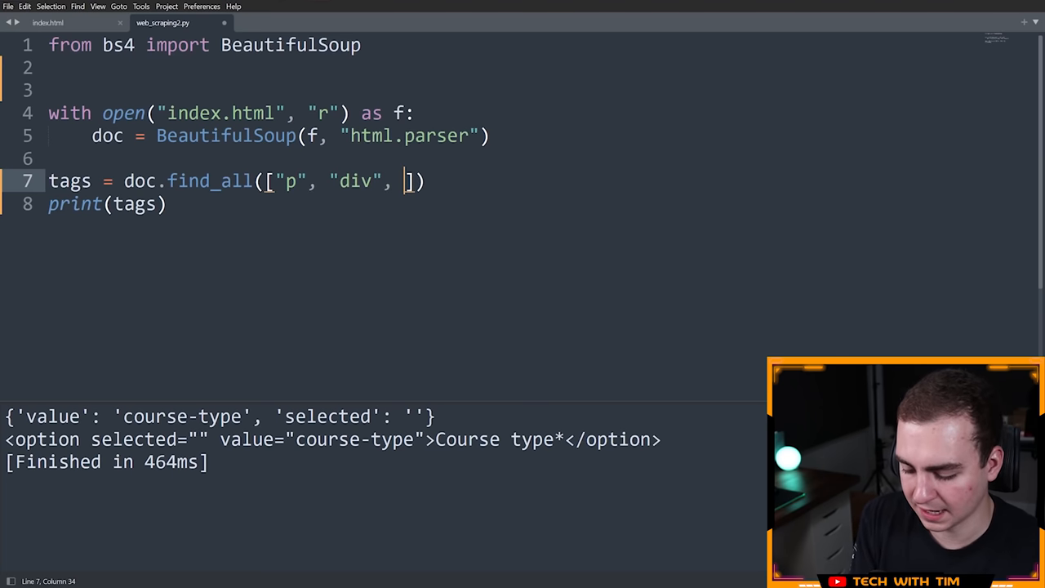
type("\"\"")
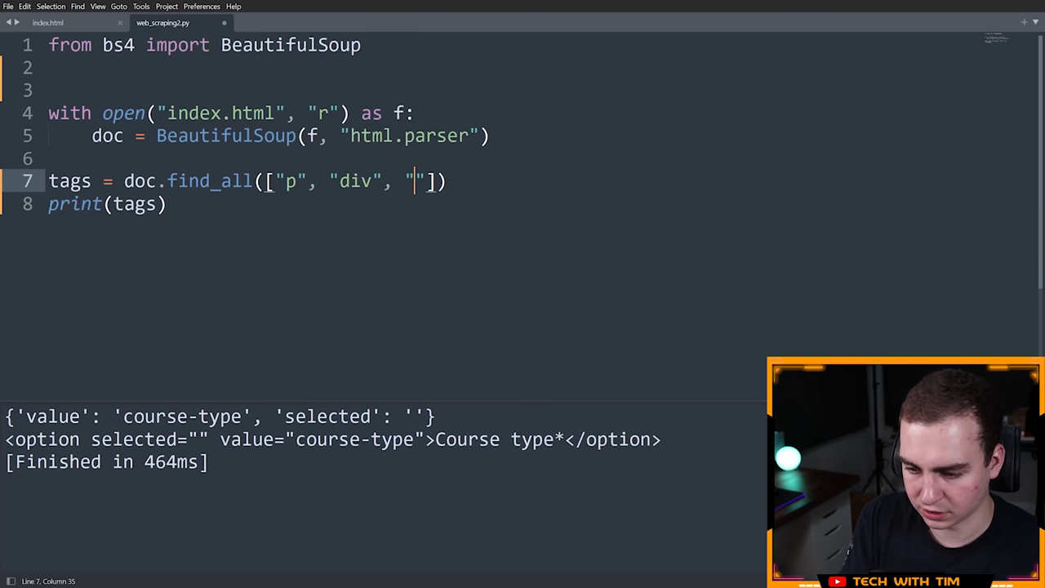
type("li")
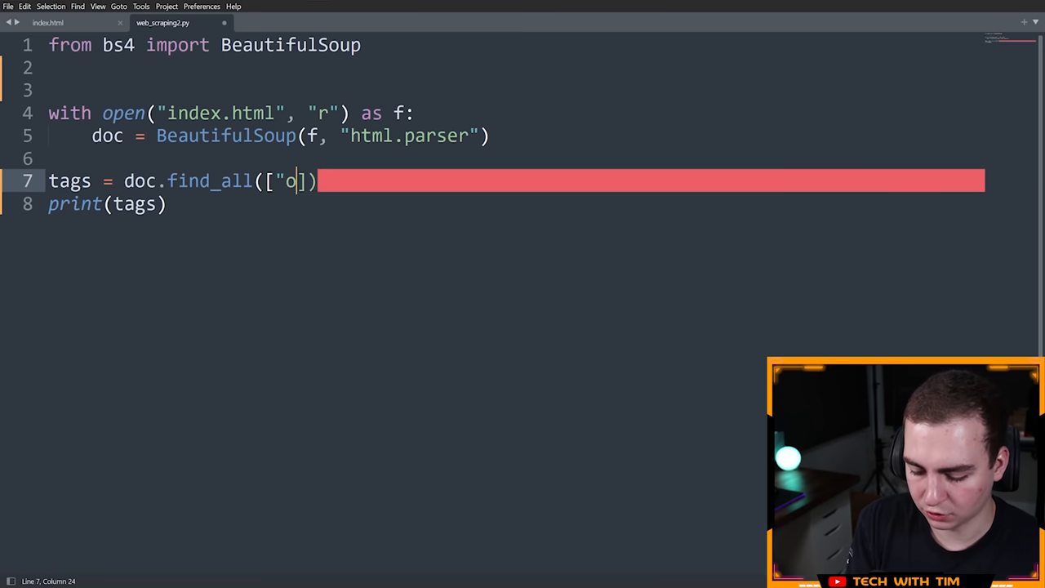
Filter find_all for option tags with text="Undergraduate", copied from index.html, and run it.
type("ption\"")
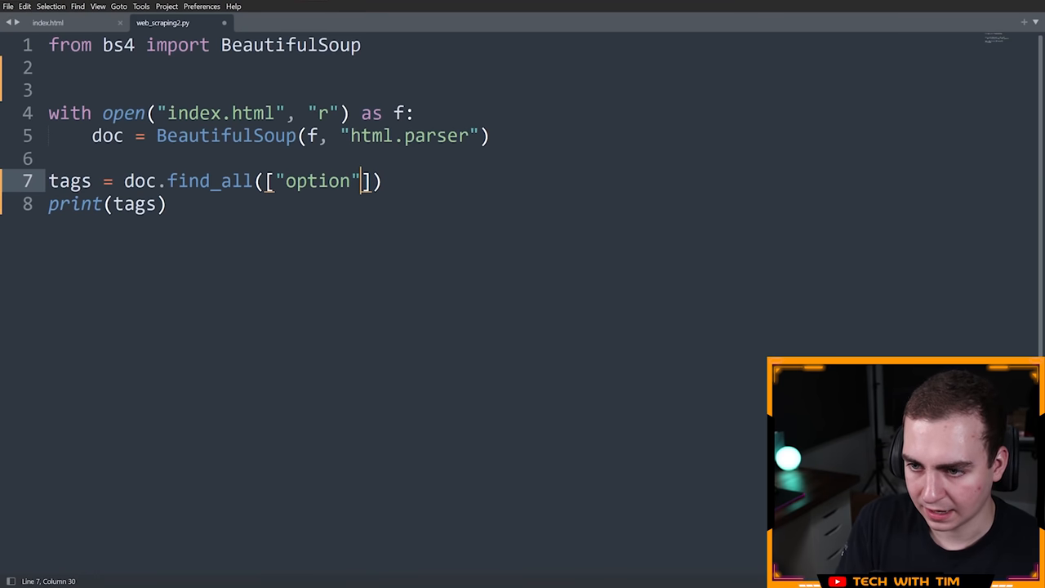
type(", text=")
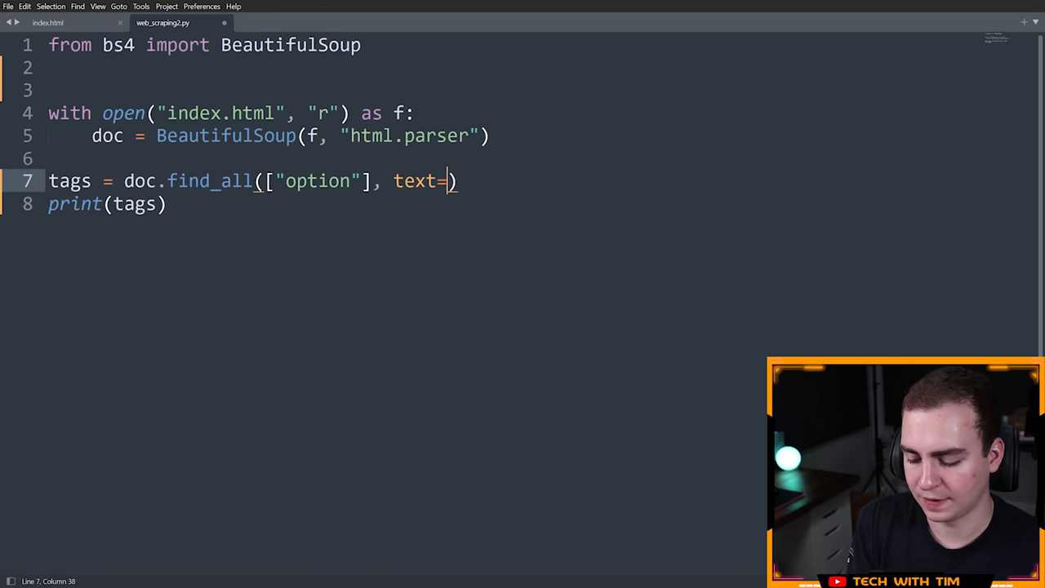
left_click(47, 23)
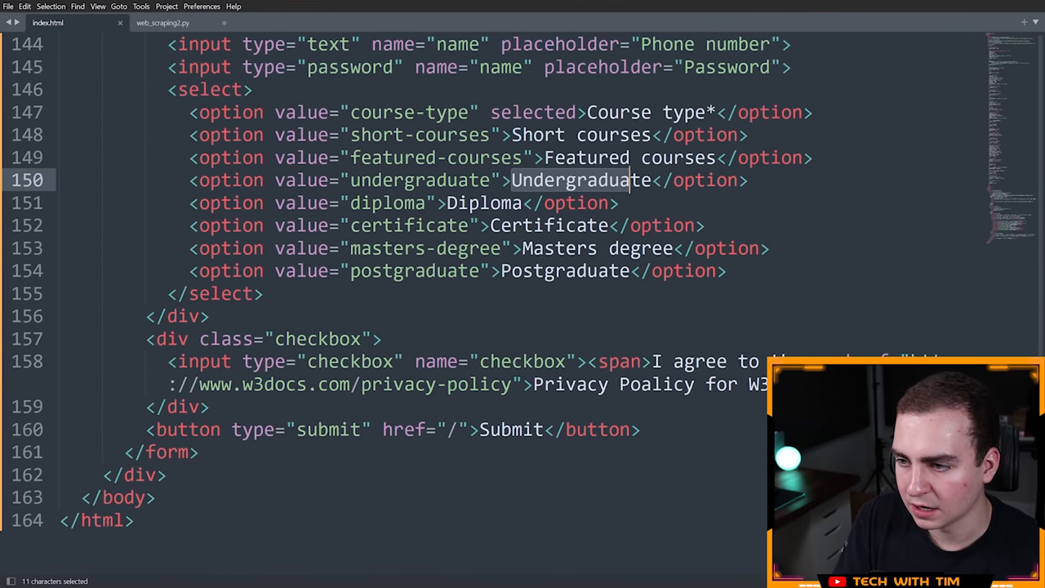
left_click(162, 23)
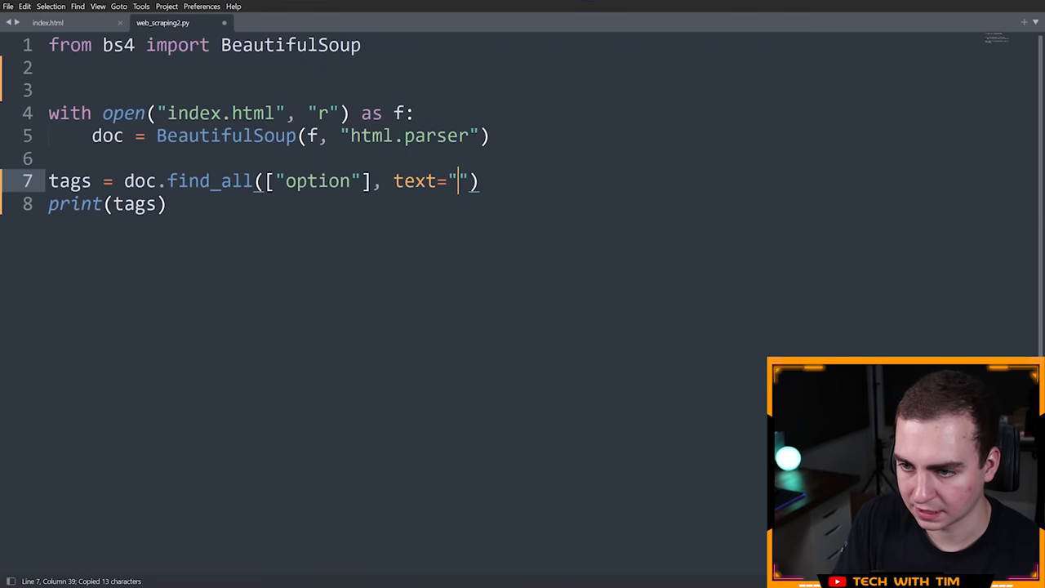
type("Undergraduate")
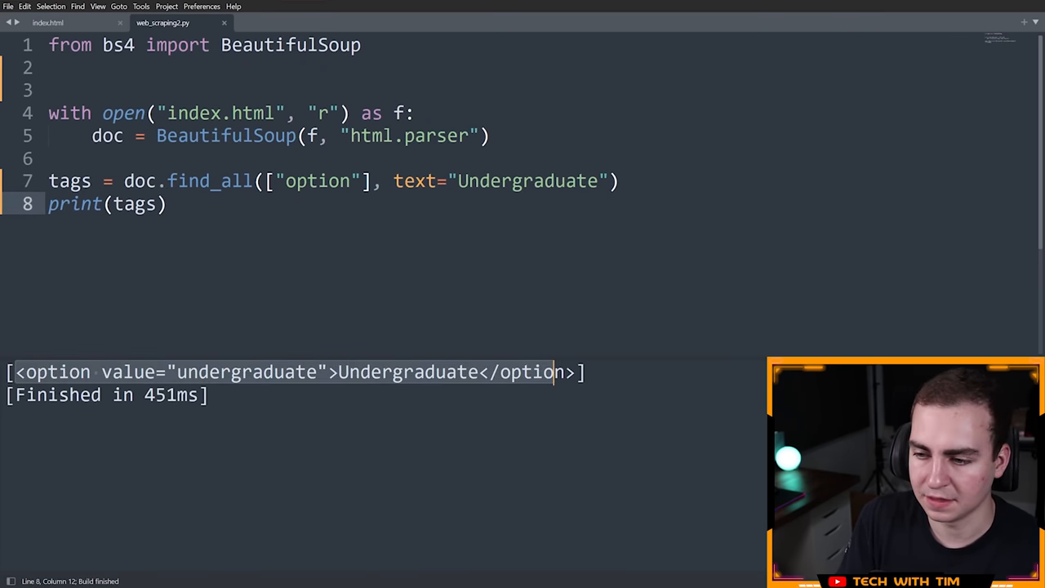
double_click(320, 180)
type(", ")
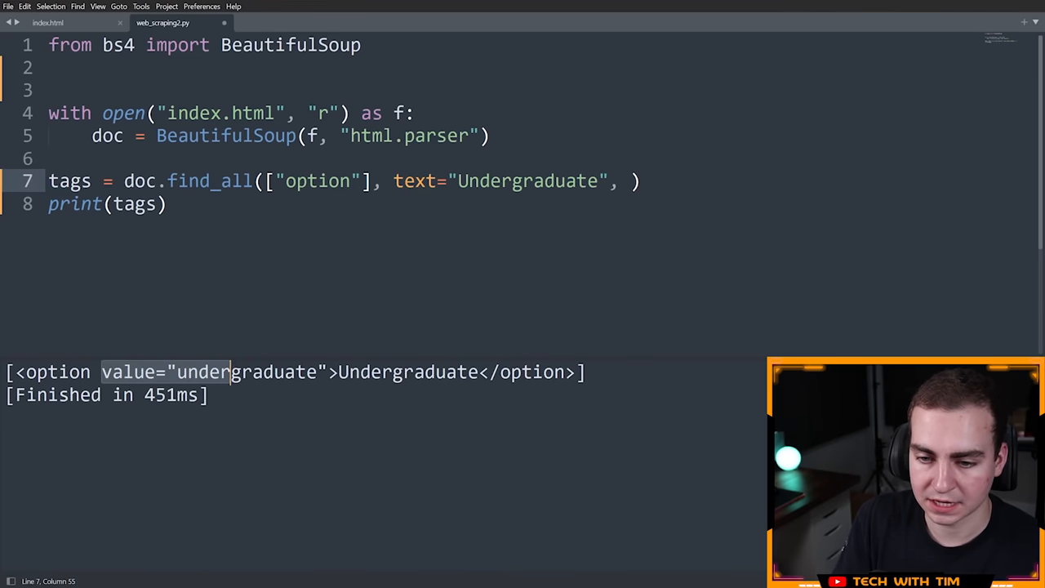
Add value="undergraduate" to find_all and run it, getting an empty list.
type("va")
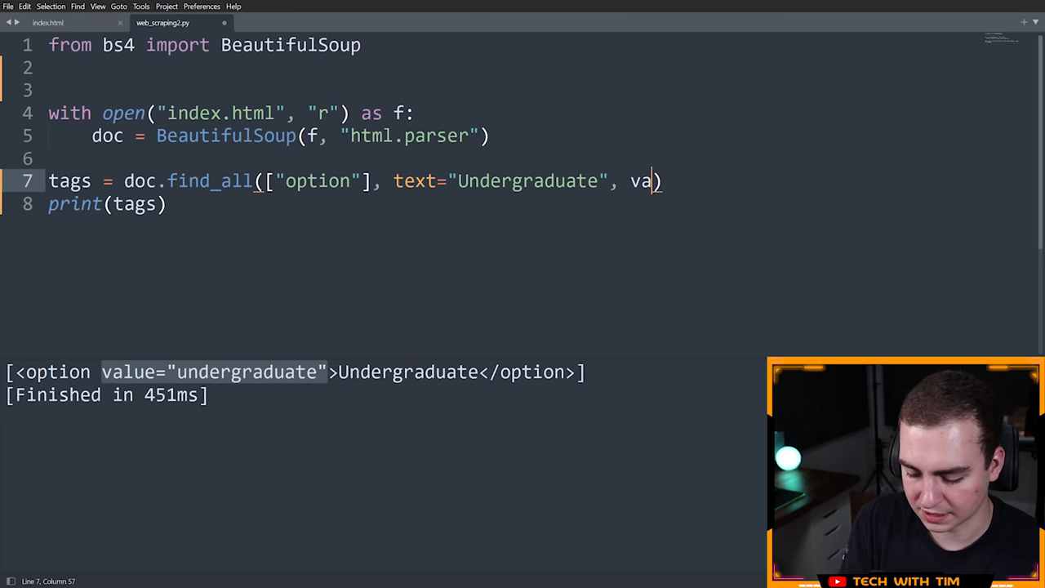
type("lue=\"\"")
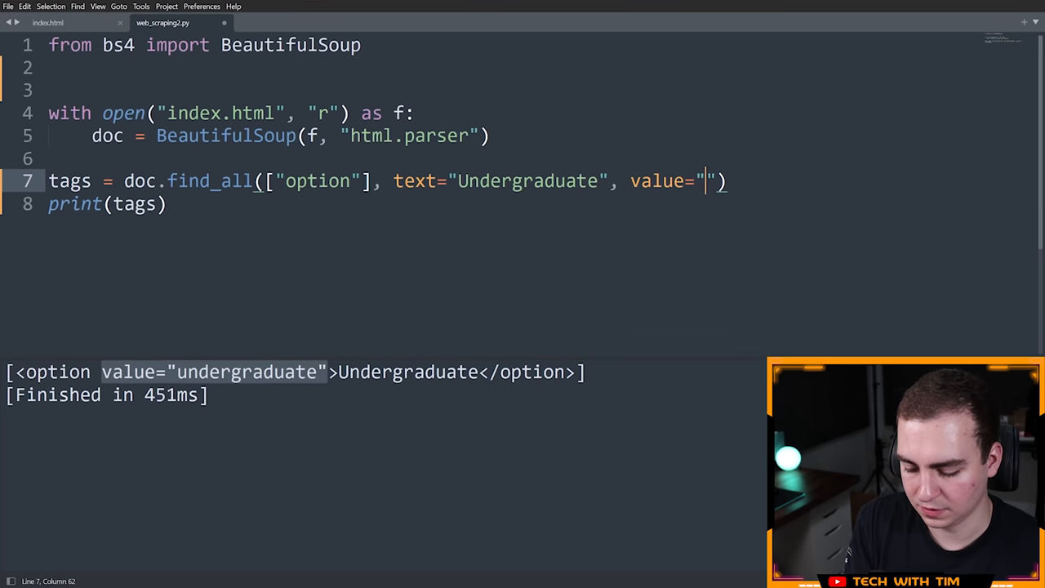
type("undergraduate")
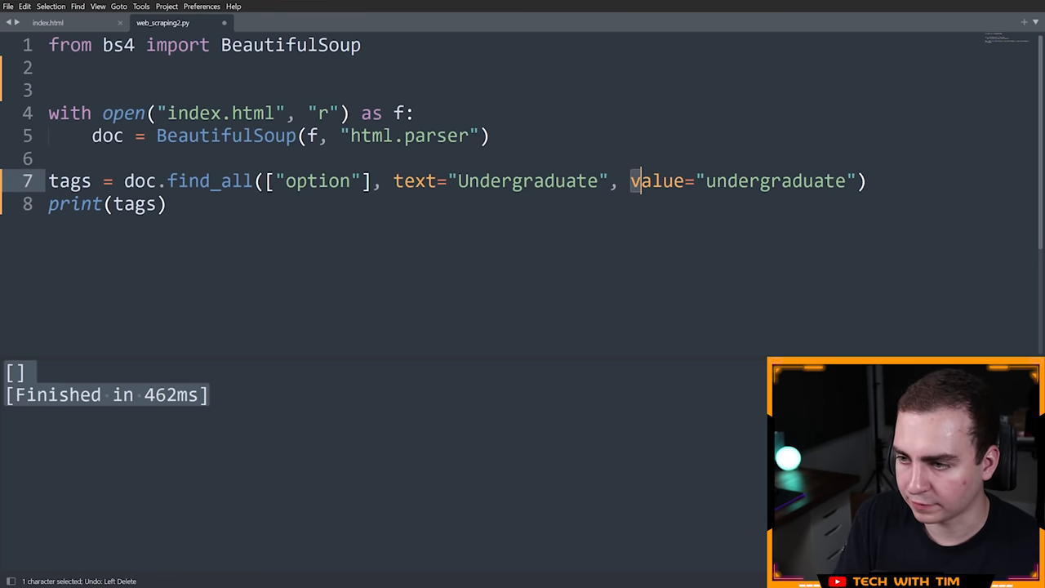
double_click(656, 180)
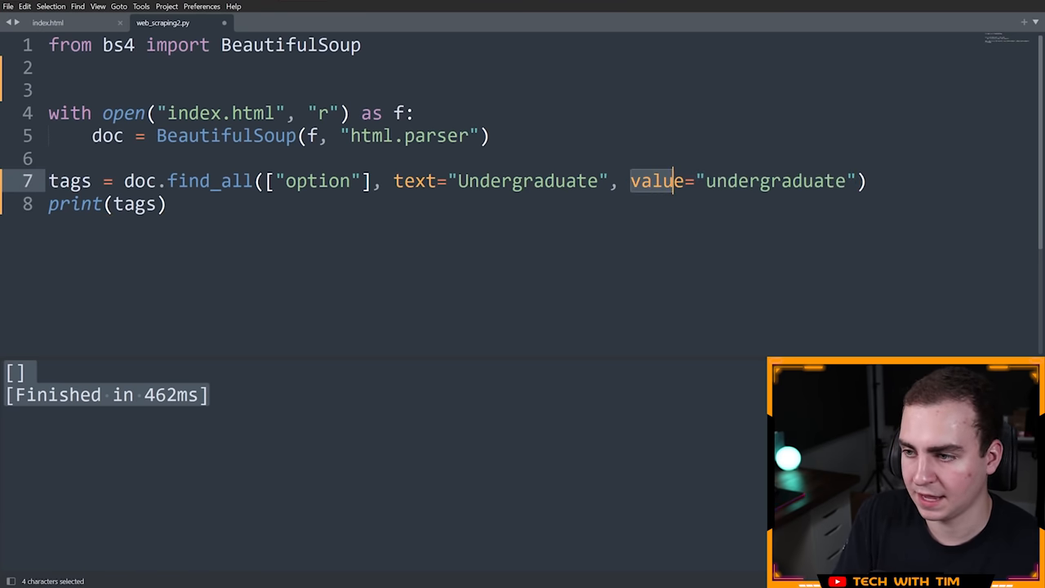
double_click(775, 179)
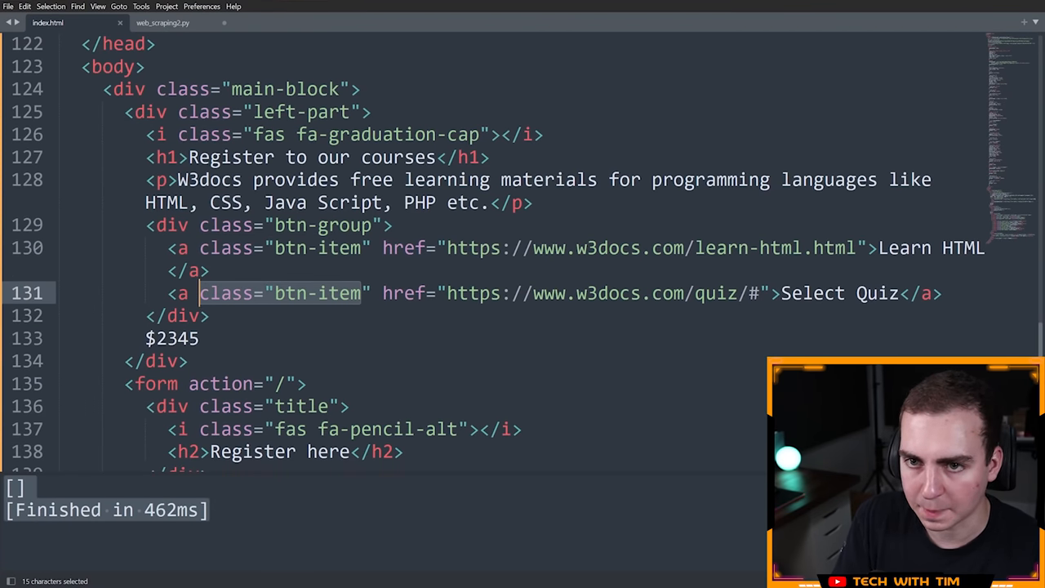
Replace the find_all arguments with class_="btn-item" and run to list both btn-item links.
left_click(163, 23)
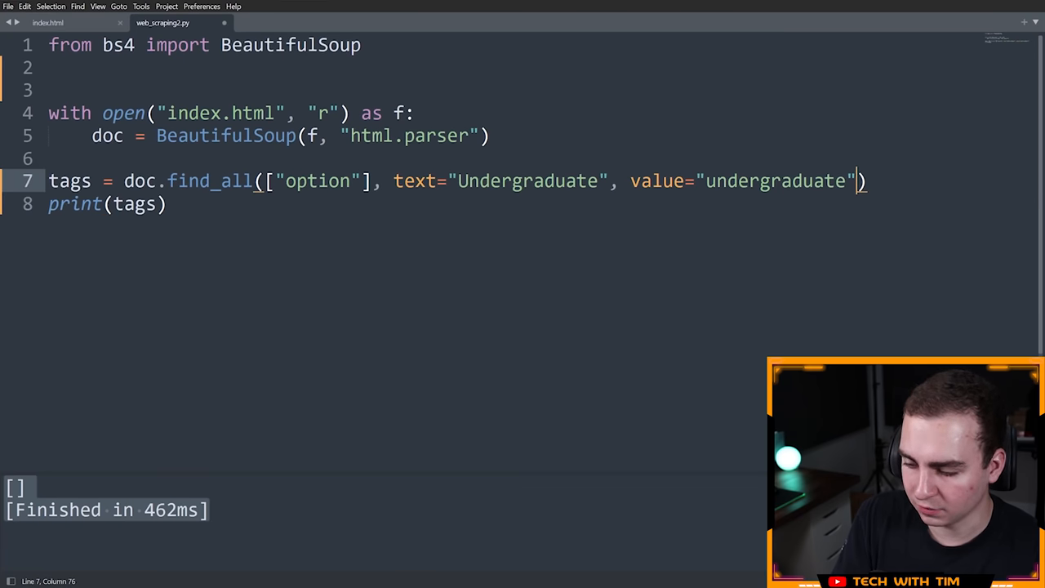
type(", class=")
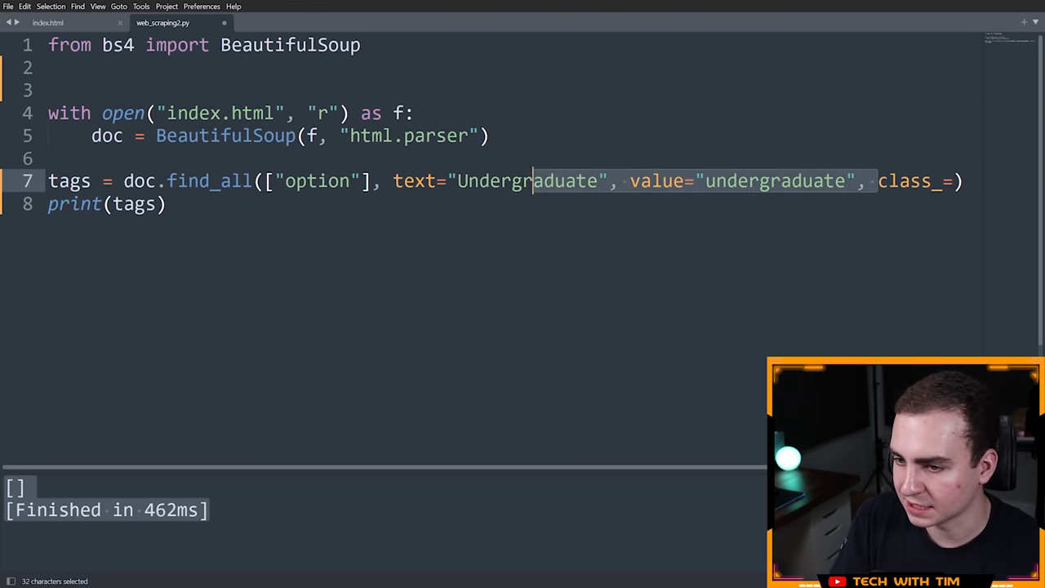
key("Delete")
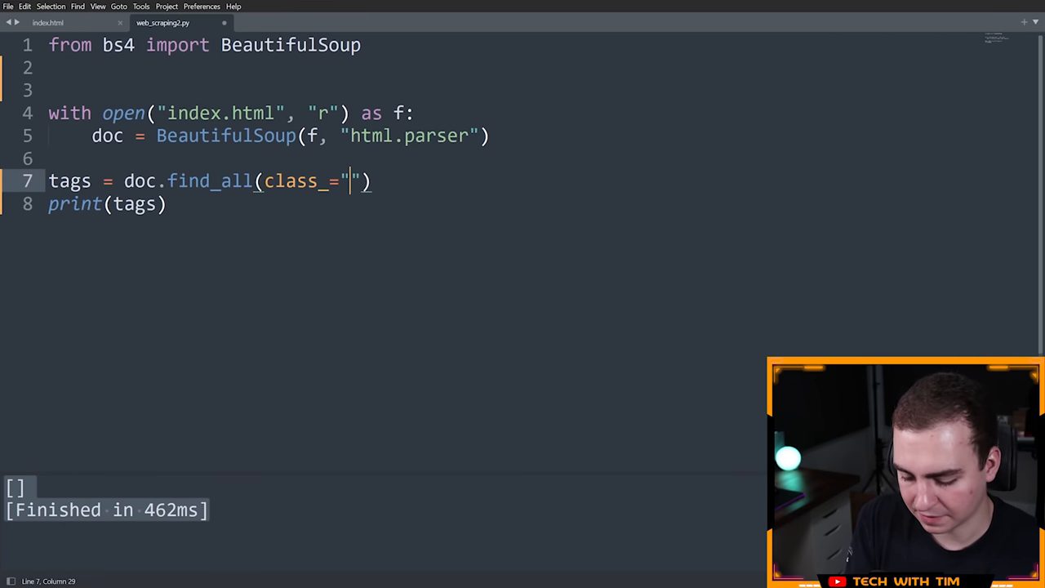
type("btn-item")
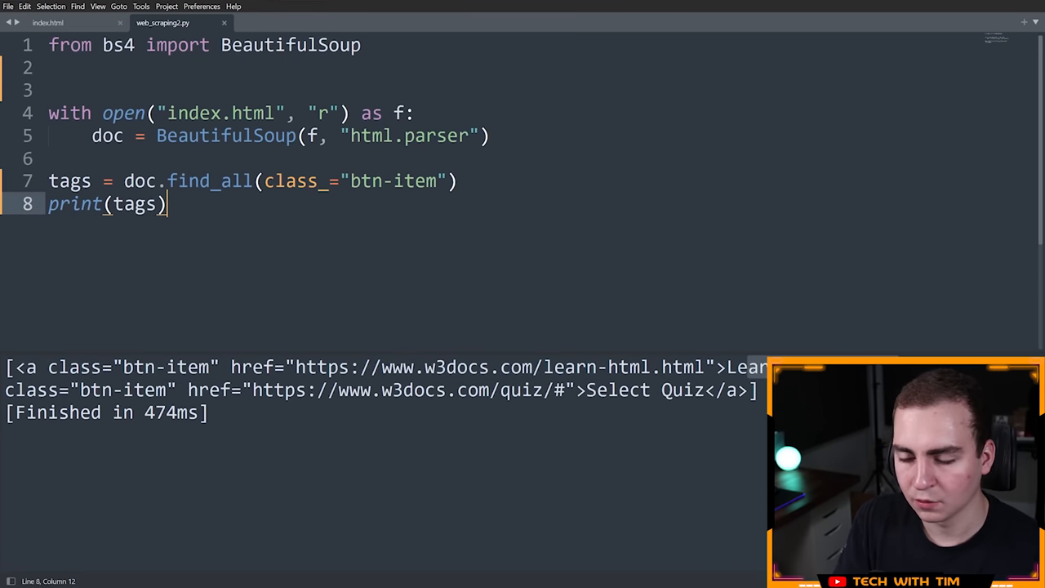
left_click_drag(264, 179, 447, 180)
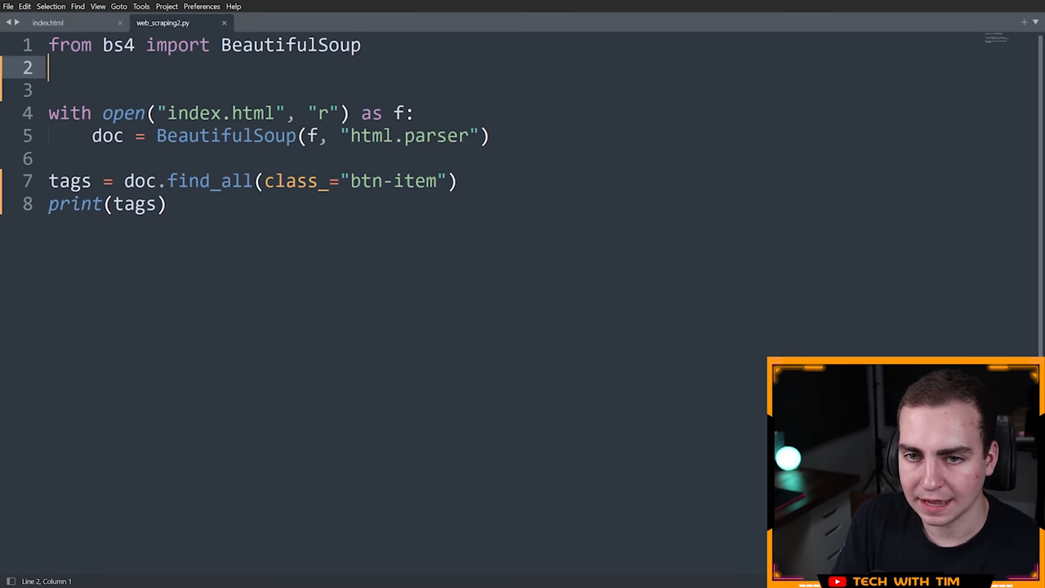
Import re on line 2 and start a text= argument in place of the class_ filter.
type("import re")
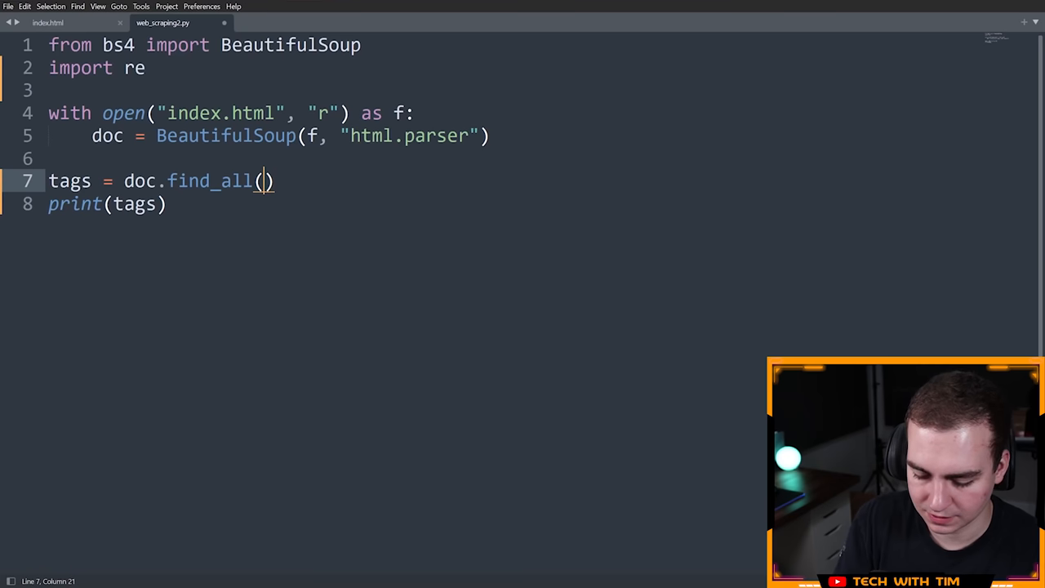
type("text=")
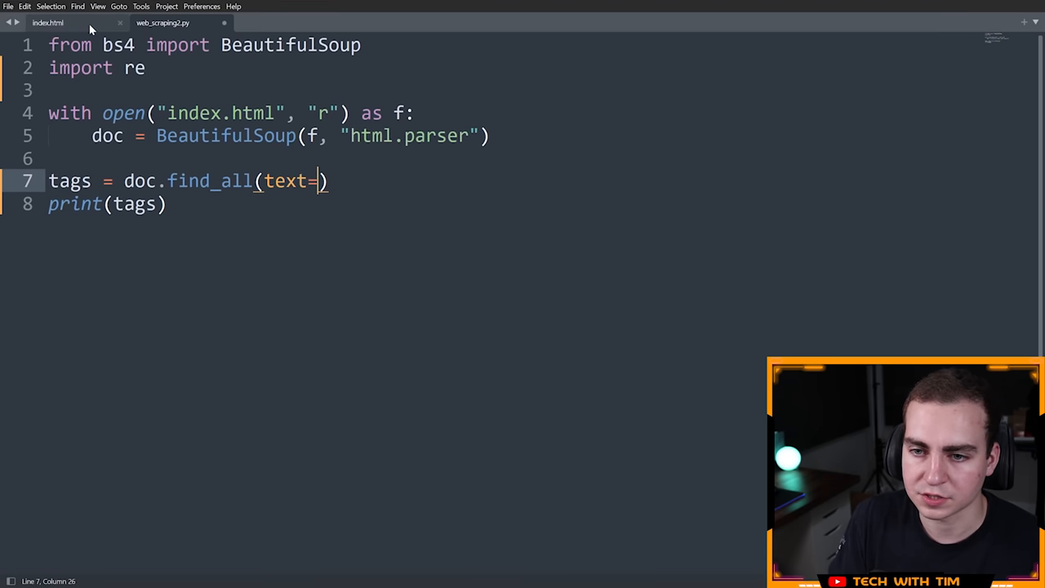
After checking index.html's $ values, set text=re.compile("\$.*") in find_all.
left_click(46, 23)
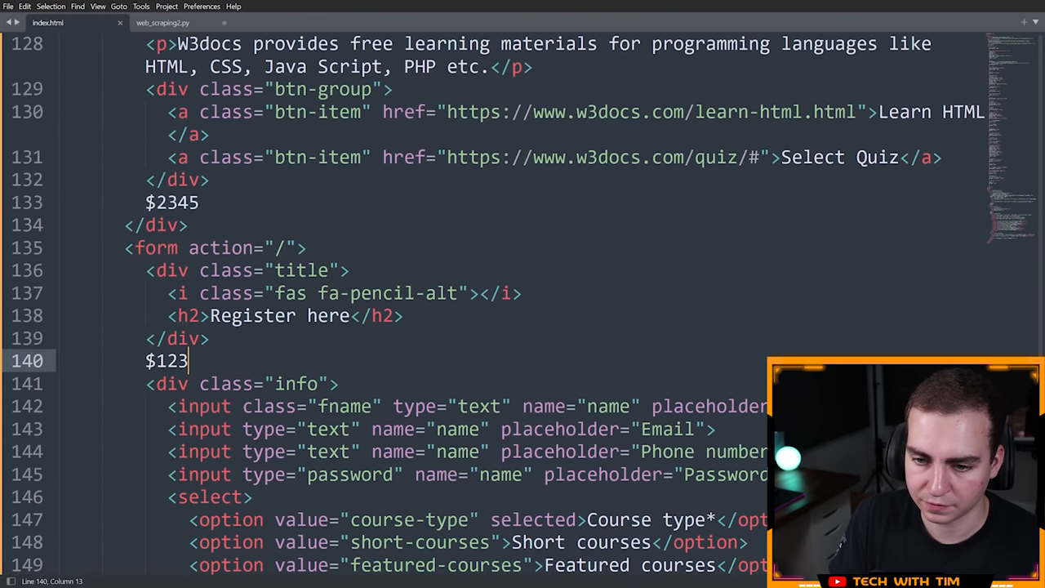
double_click(167, 361)
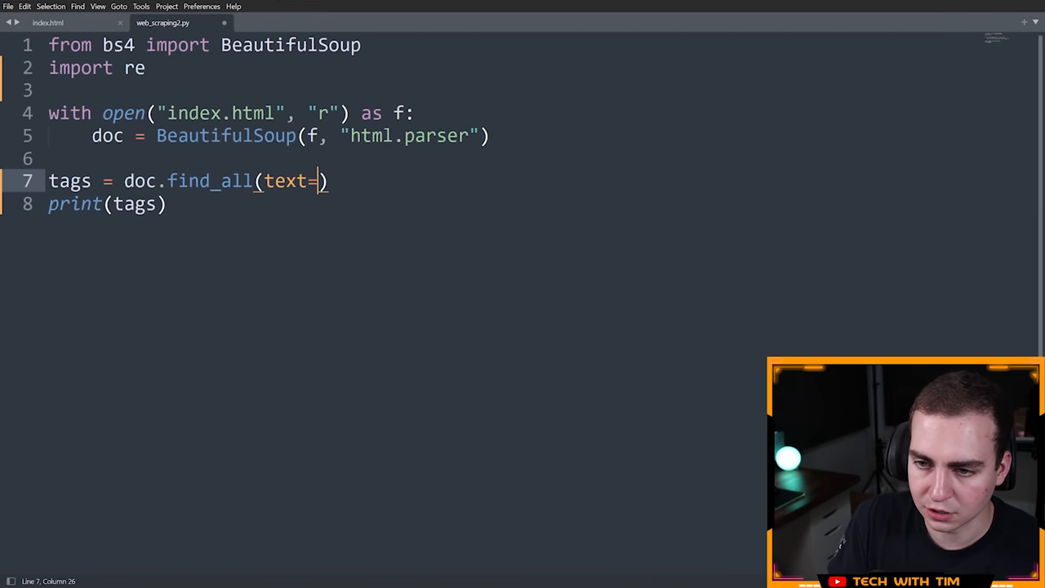
type("re.comp")
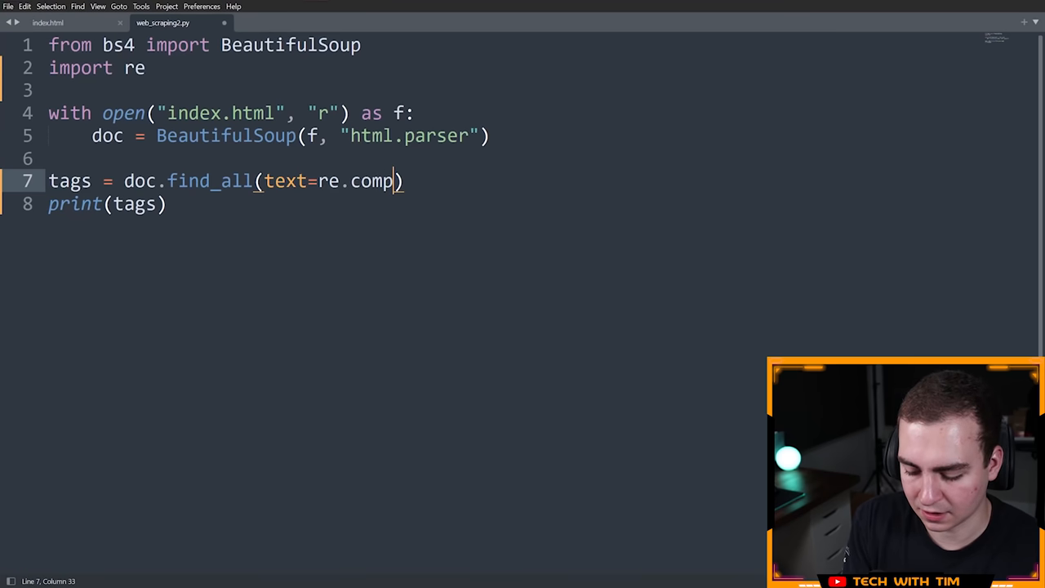
type("ile()")
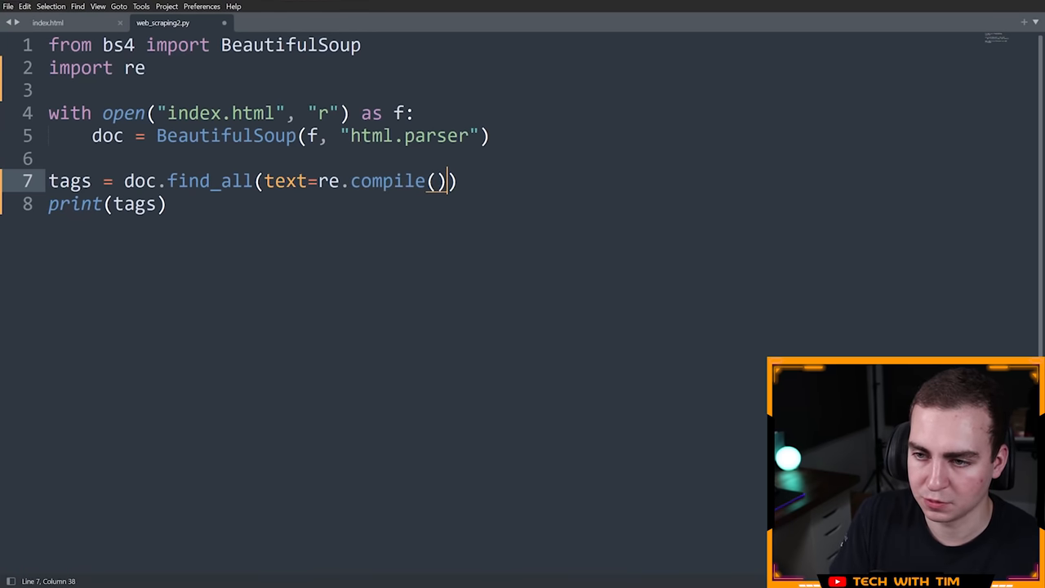
type("\"\"")
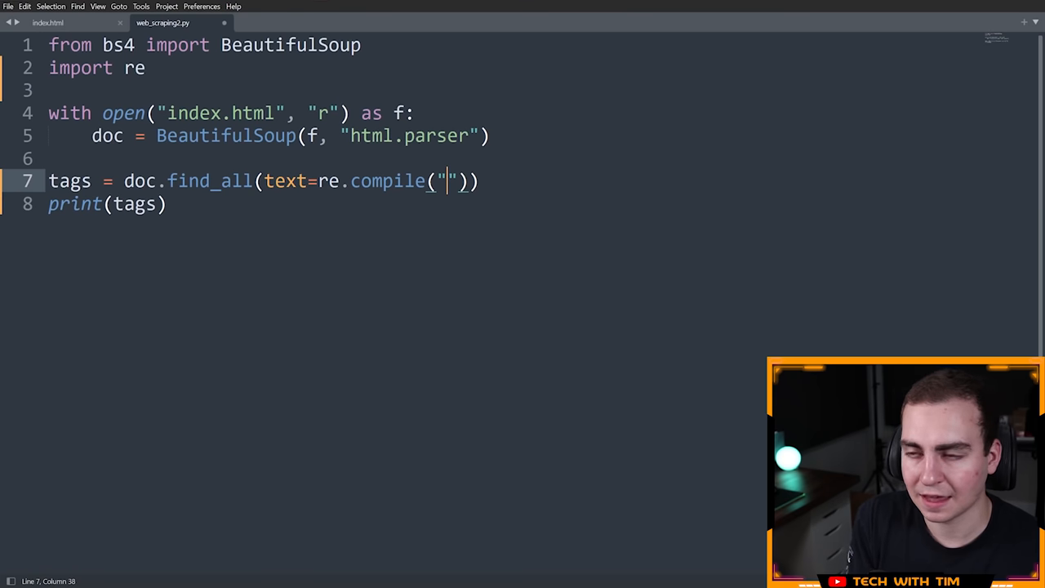
type("\\")
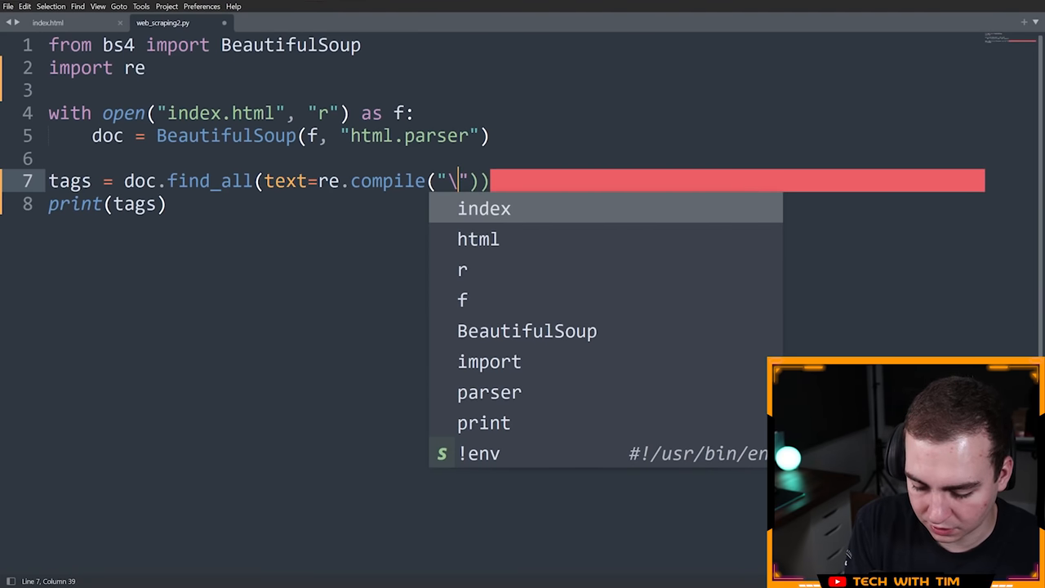
type("$")
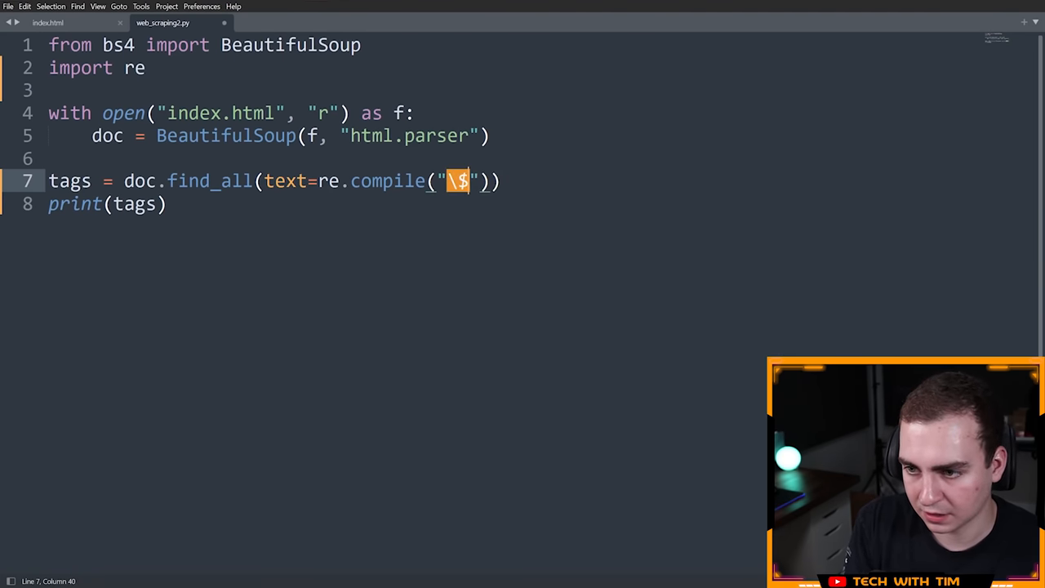
type(".*")
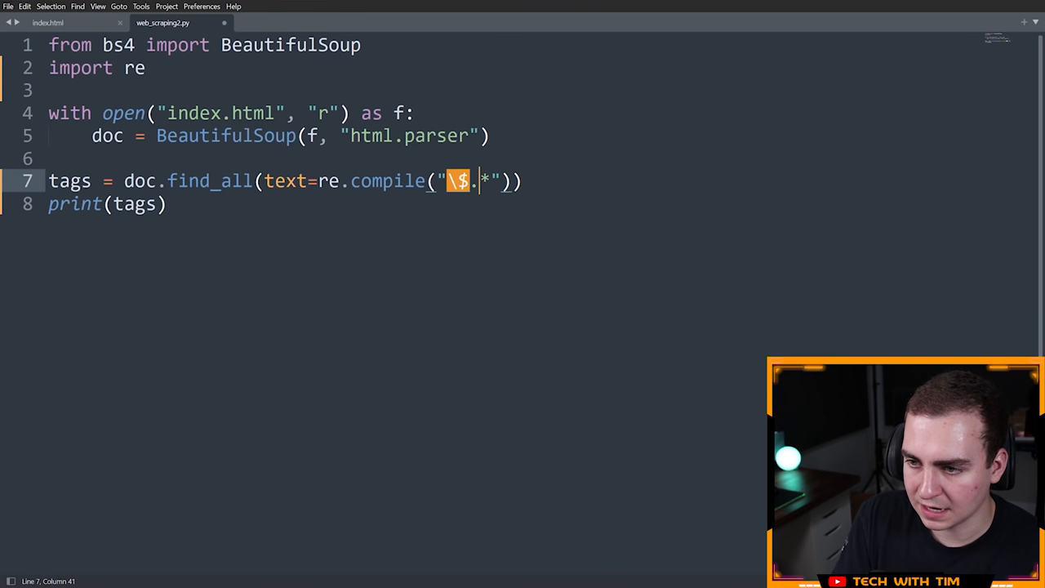
Run the regex search to print both dollar amounts and start a new line for a loop.
left_click_drag(481, 179, 460, 179)
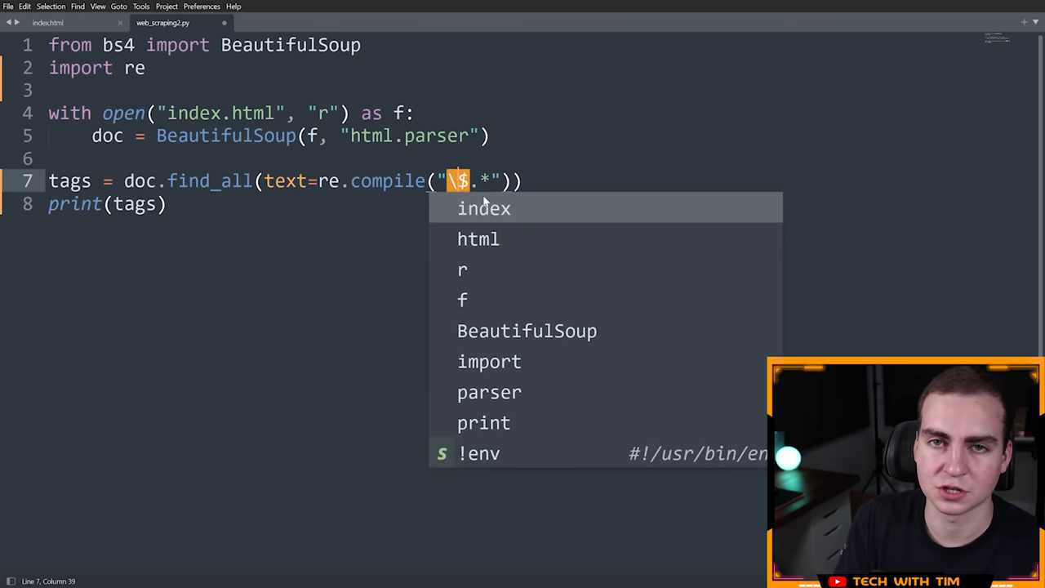
key("Escape")
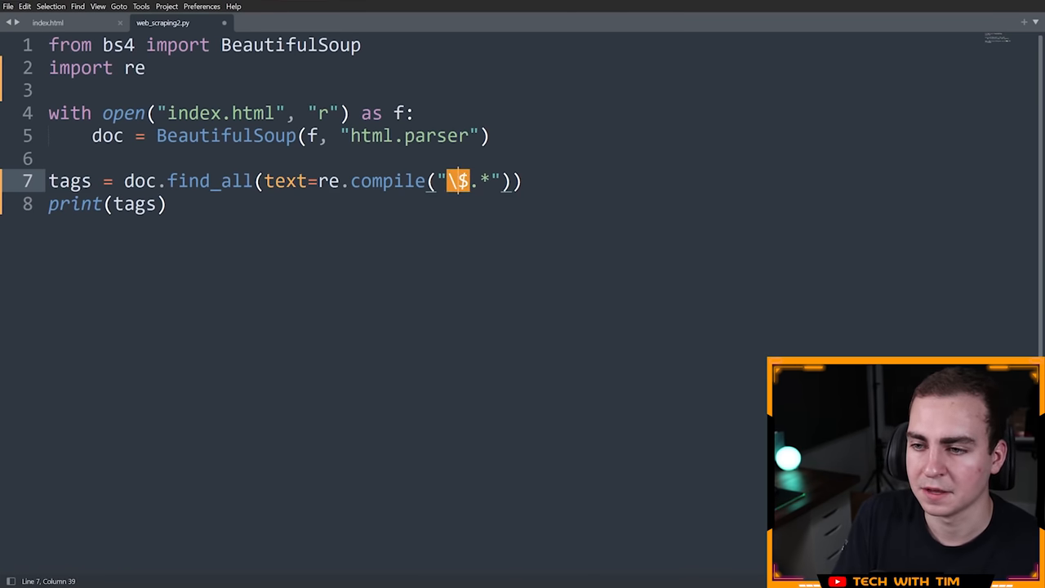
key("Backspace")
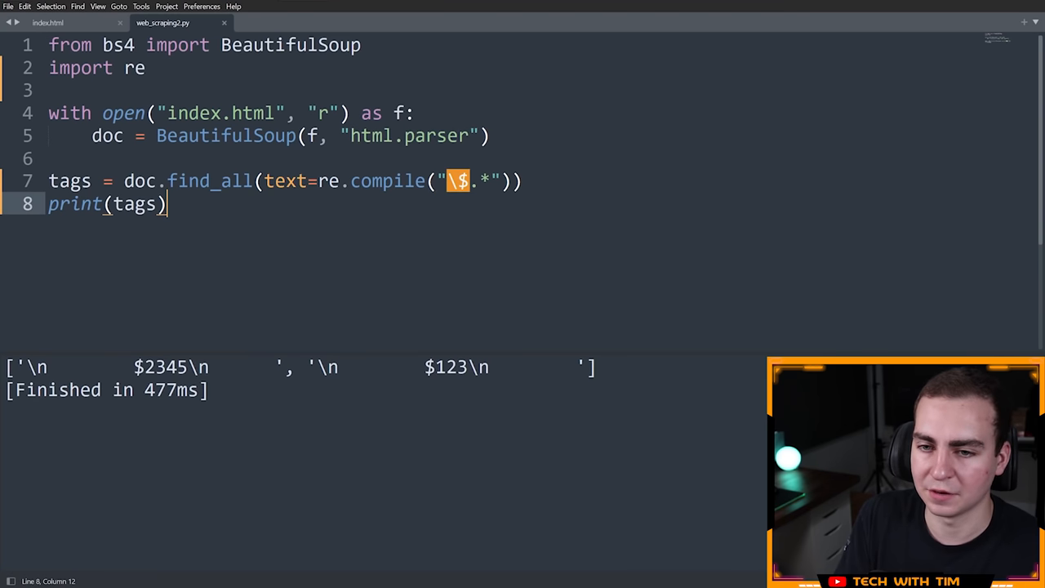
key("Left")
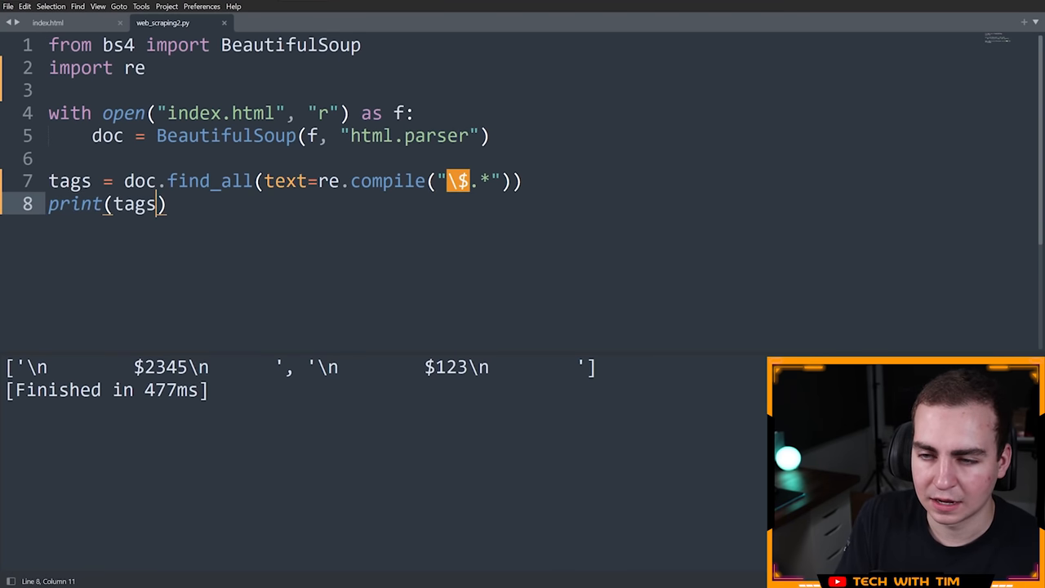
key("Enter")
type("print(")
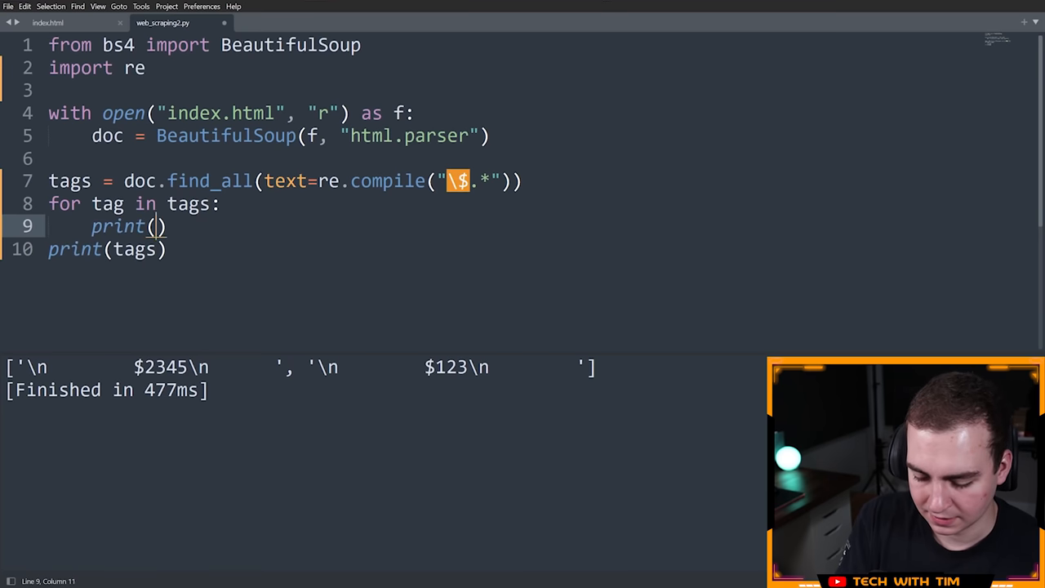
Loop over tags printing tag.strip(), so the run shows just $2345 and $123.
type("tag.strip(")
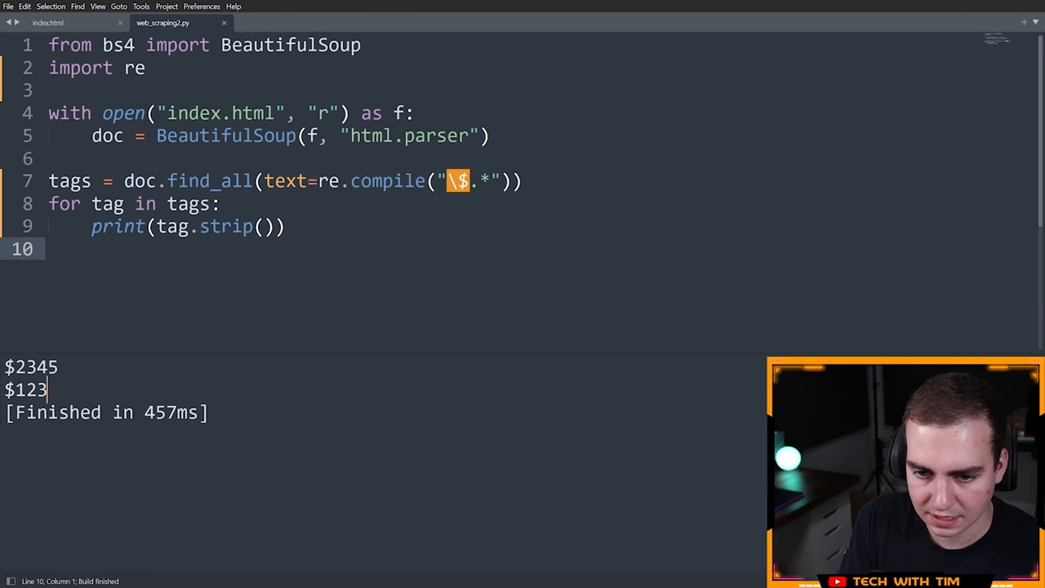
left_click_drag(49, 180, 284, 225)
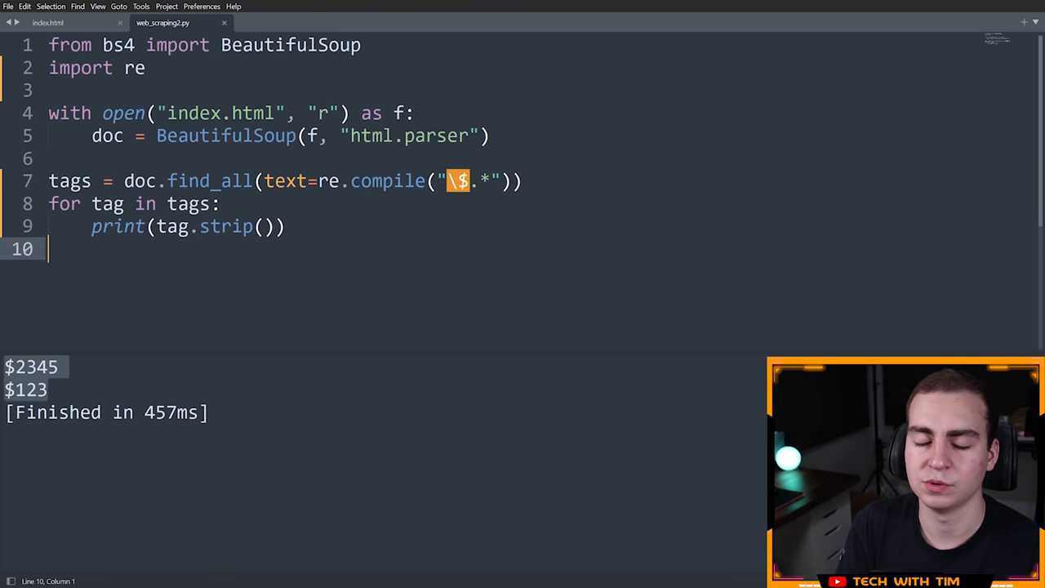
Add limit=1 to the regex find_all and run it with Ctrl+B.
double_click(189, 179)
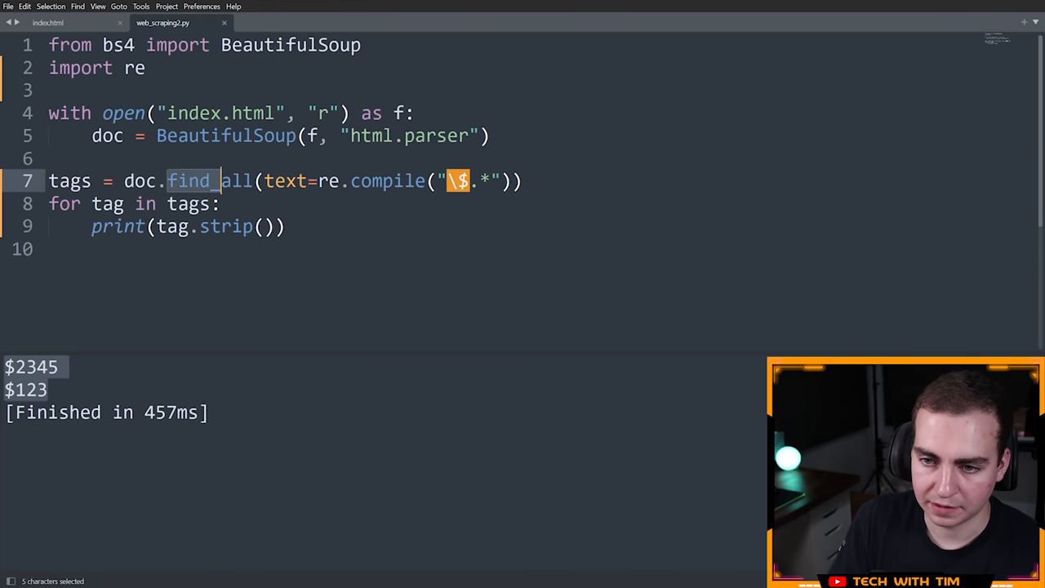
left_click(254, 180)
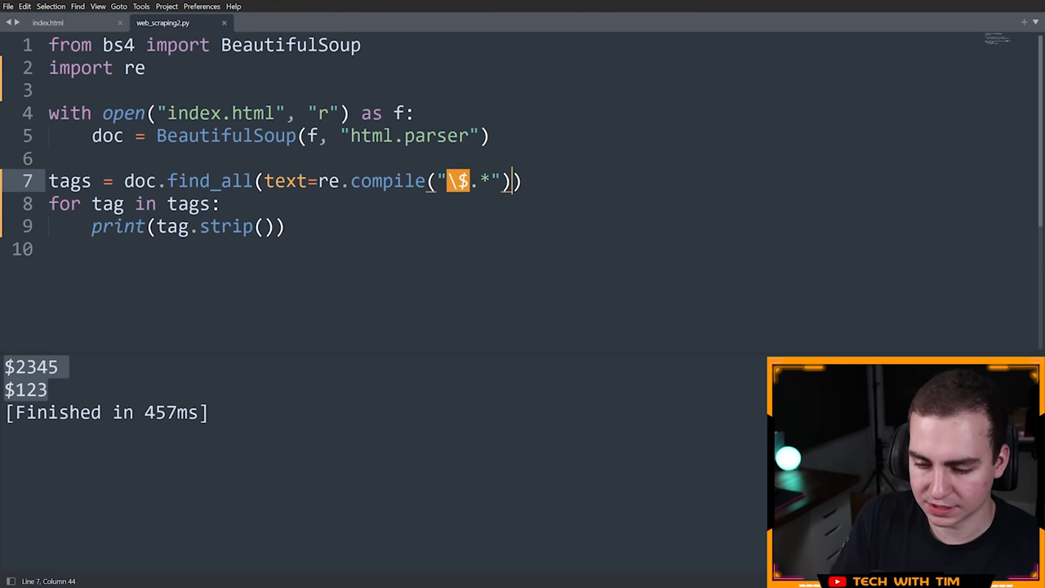
type(", limit=")
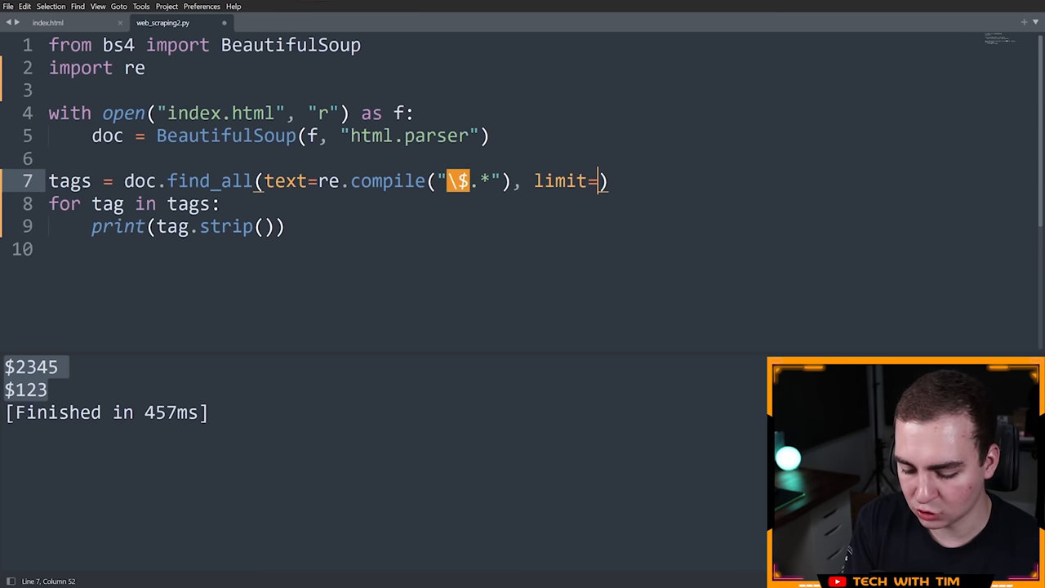
type("1")
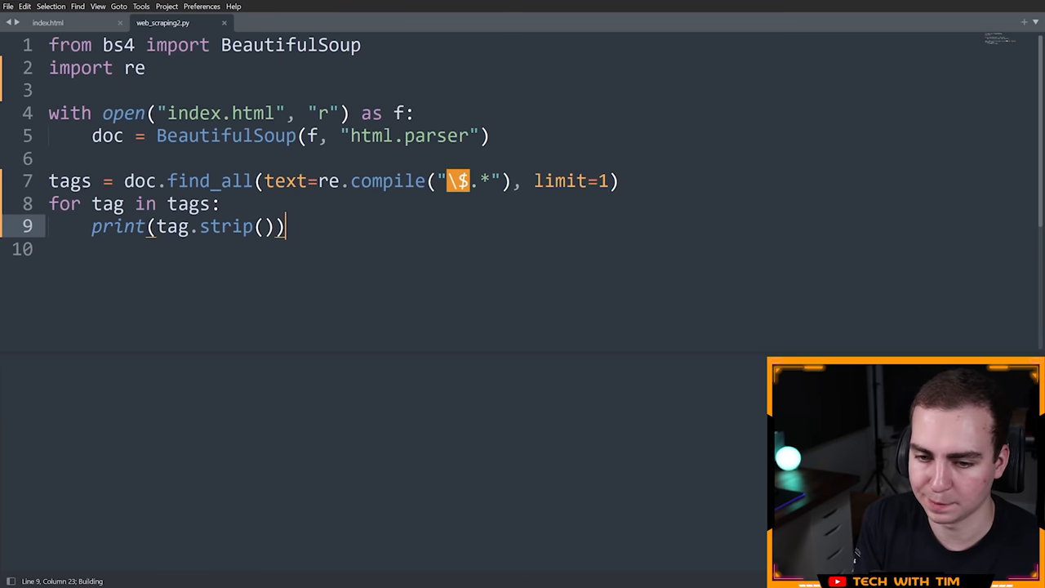
key("ctrl+b")
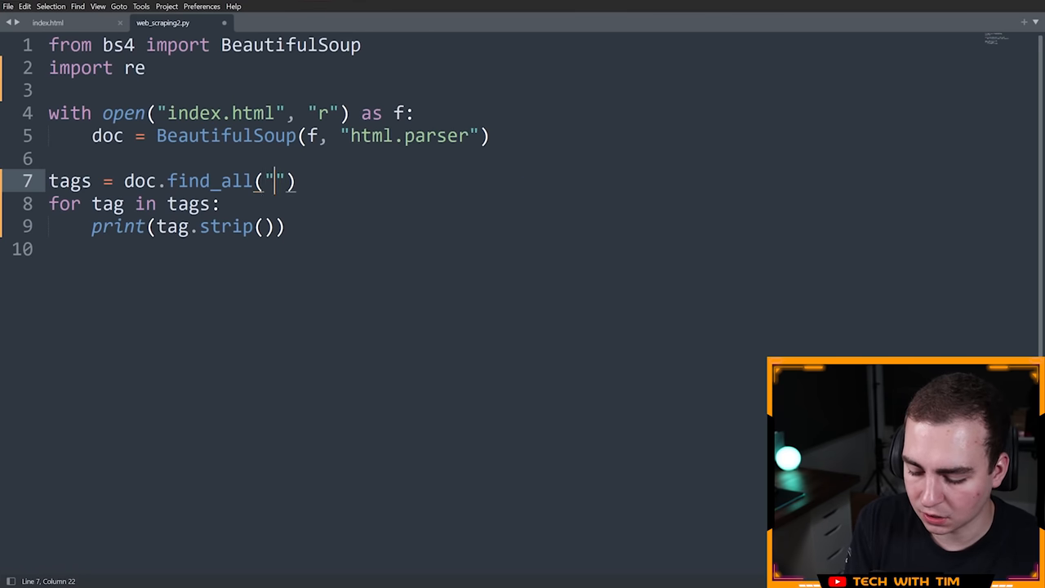
Change find_all to match "input" tags with type="text".
type("input\",")
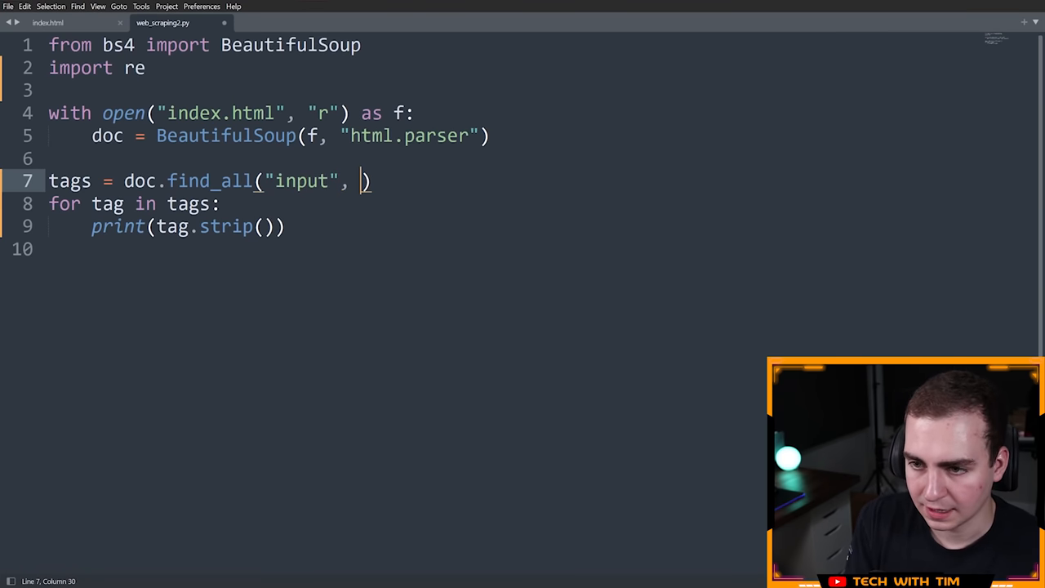
type("type=")
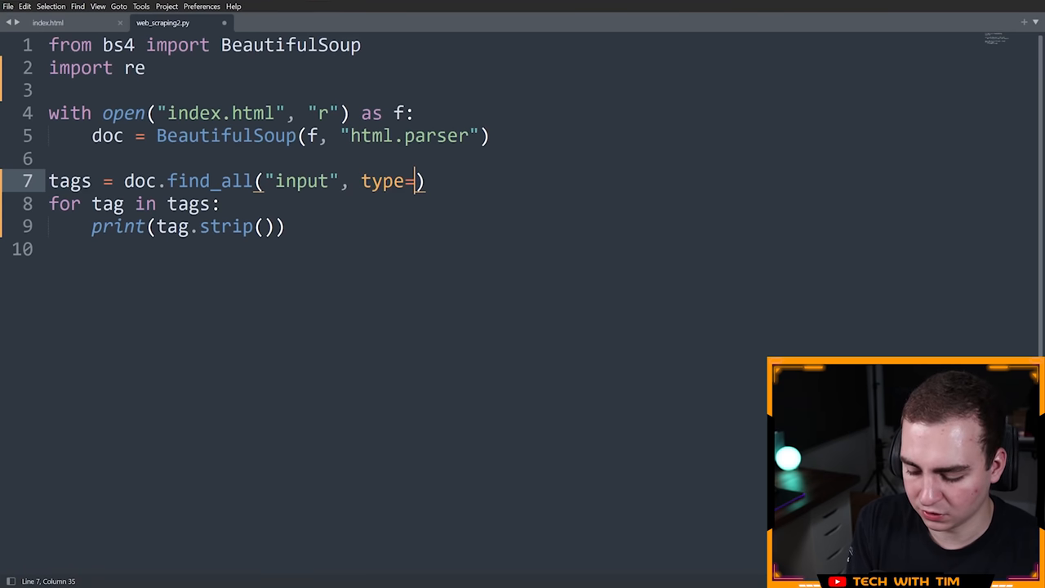
type("\"text\"")
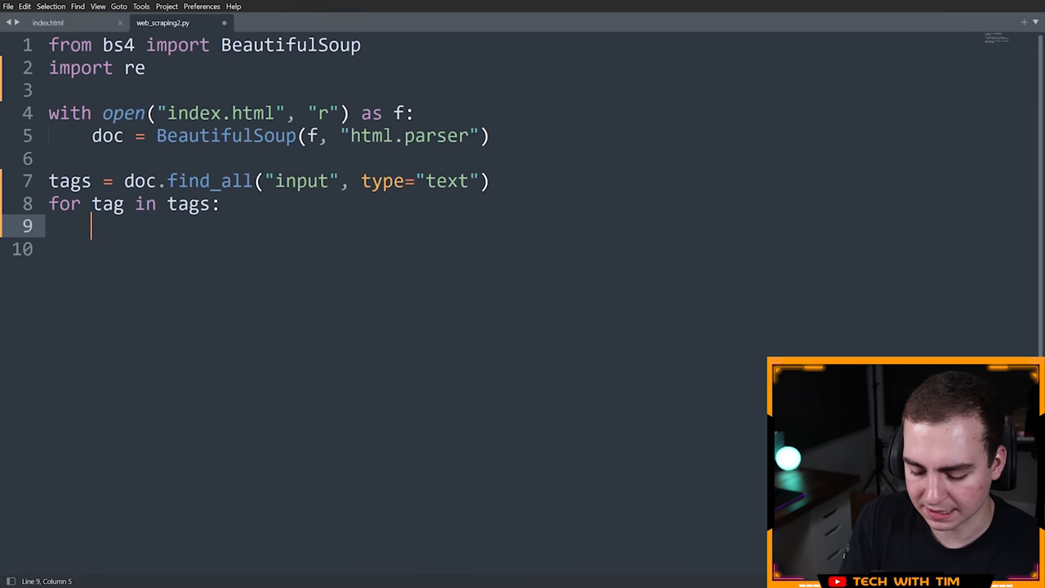
In the loop set tag['placeholder'] = "I changed you!" for each match.
type("tag['pl']")
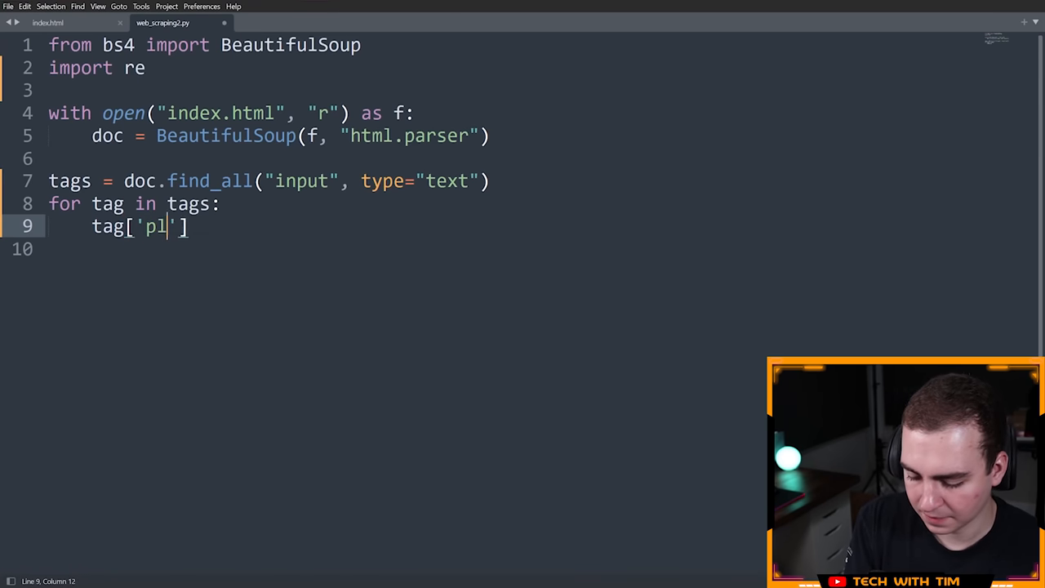
type("aceholder'] =")
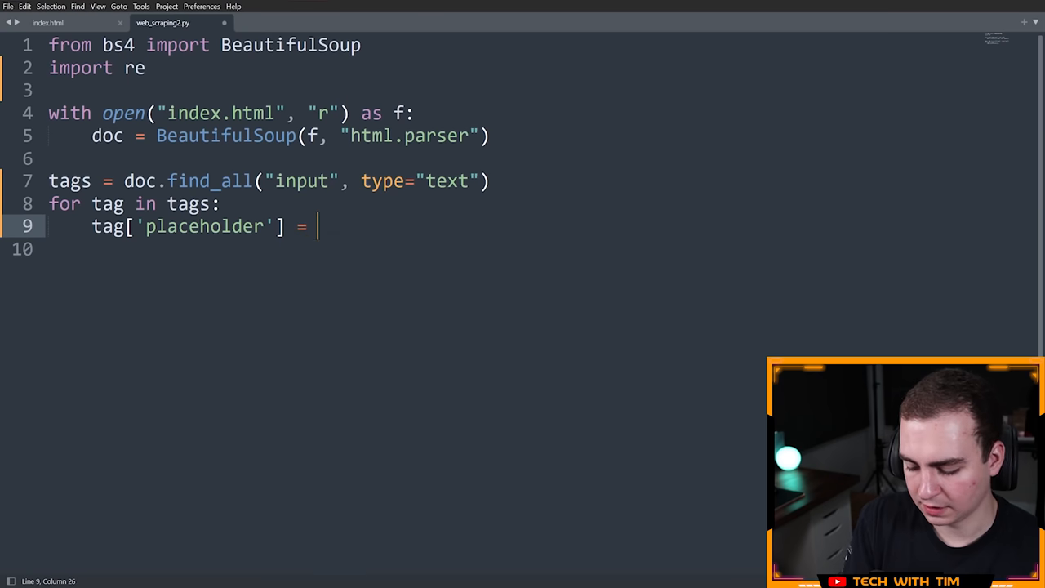
type("\"I changed \"")
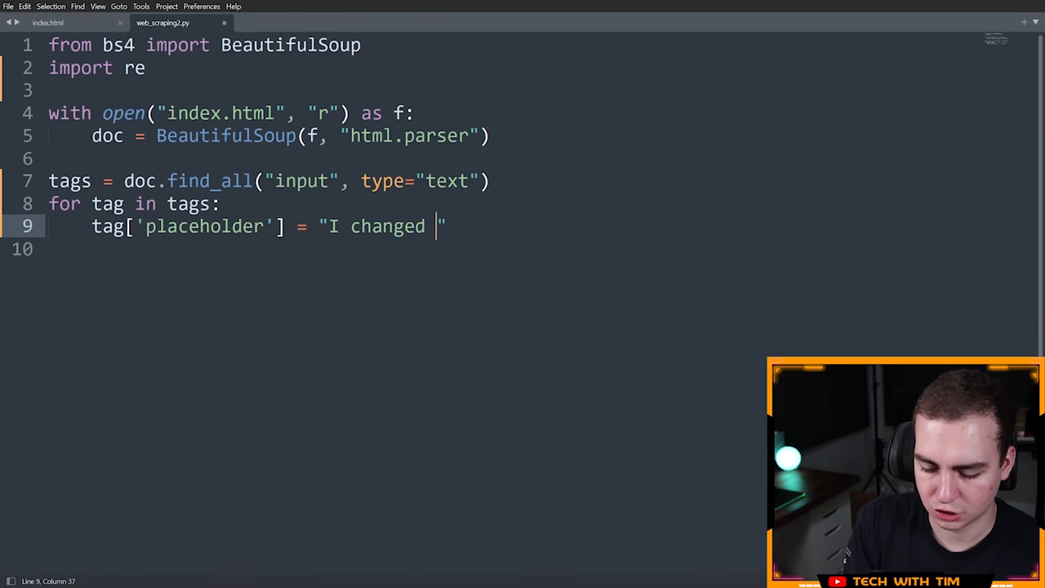
type("you!")
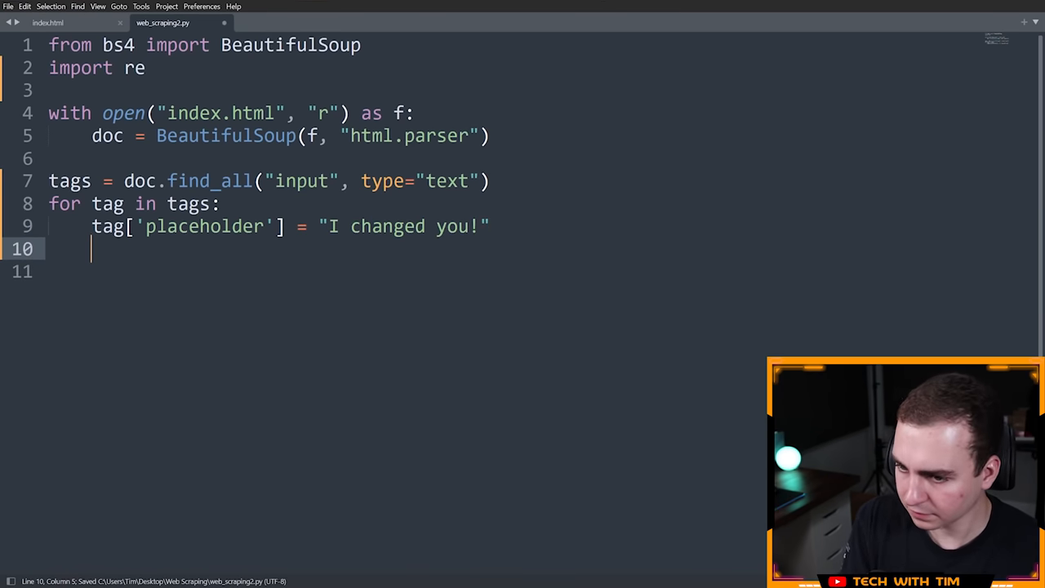
key("enter")
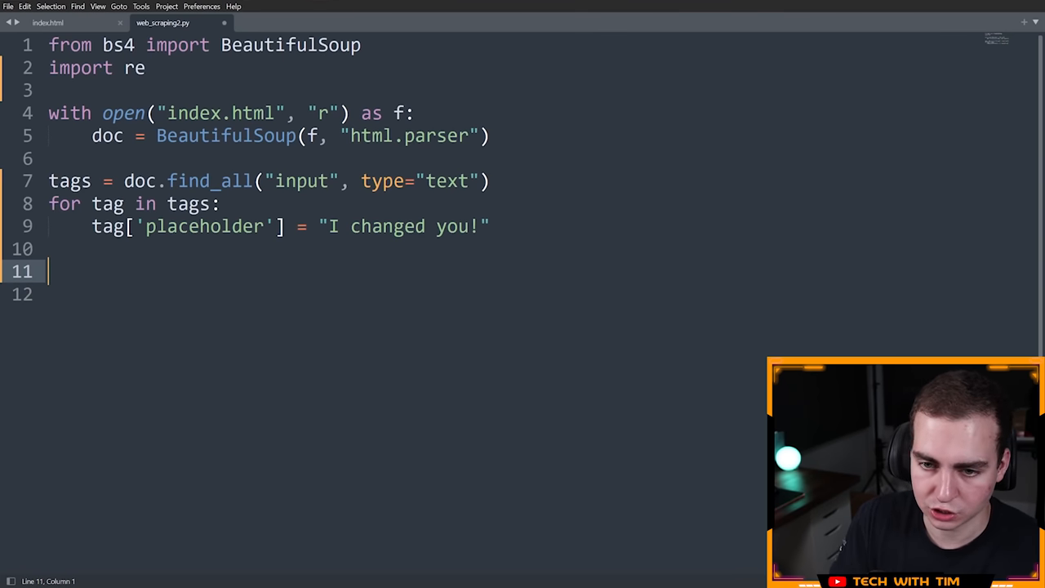
Write with open("changed.html", "w") below the loop.
type("with open()")
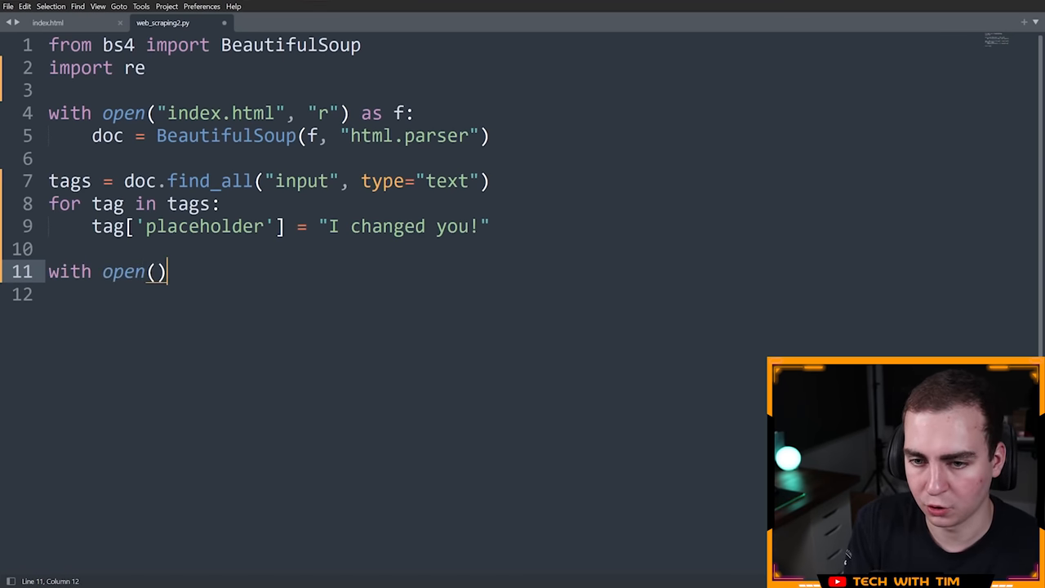
type("\"\"")
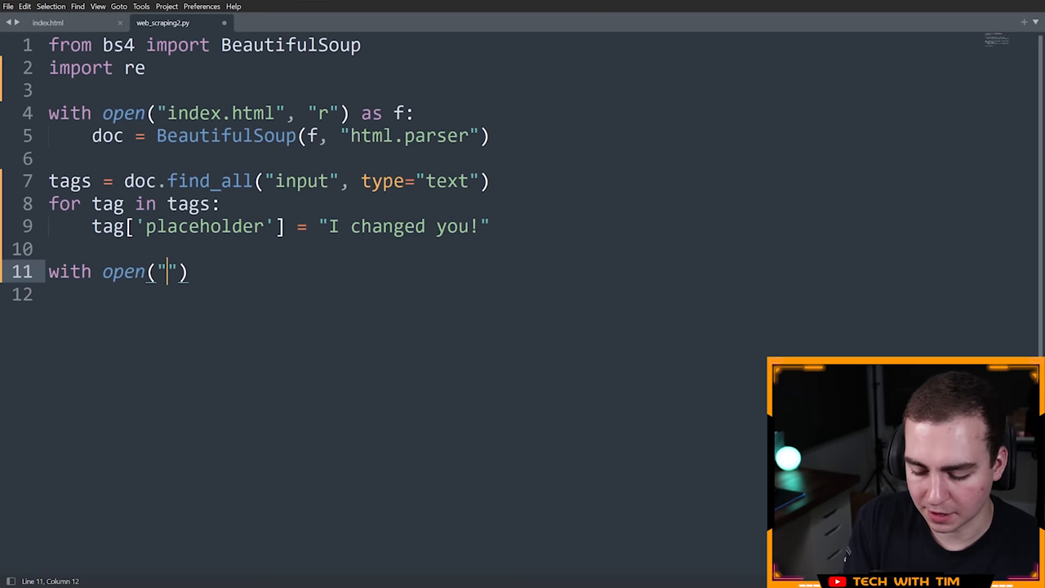
type("c")
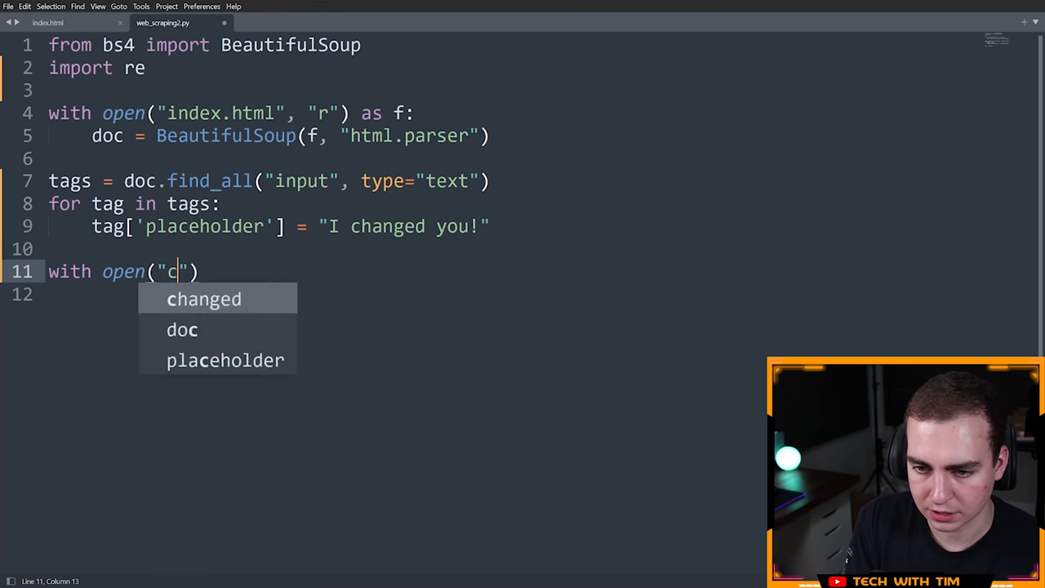
type("hanged.html")
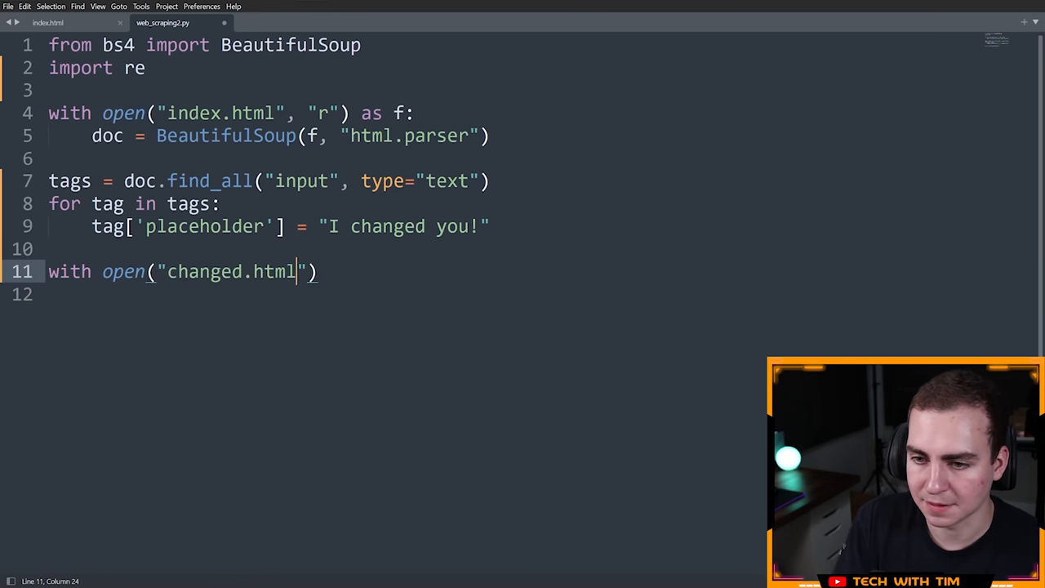
type(", \"w\"")
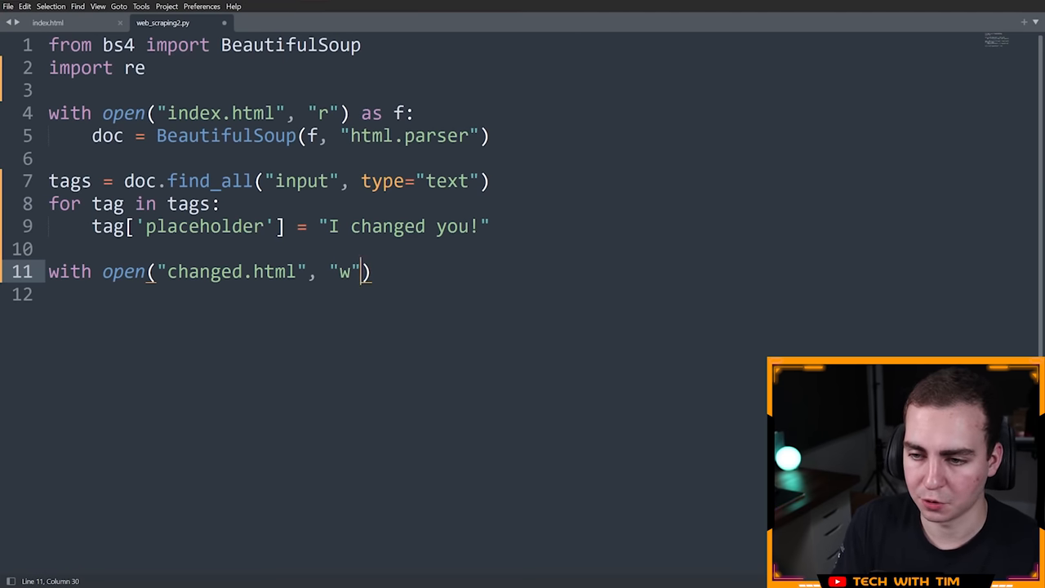
key("right")
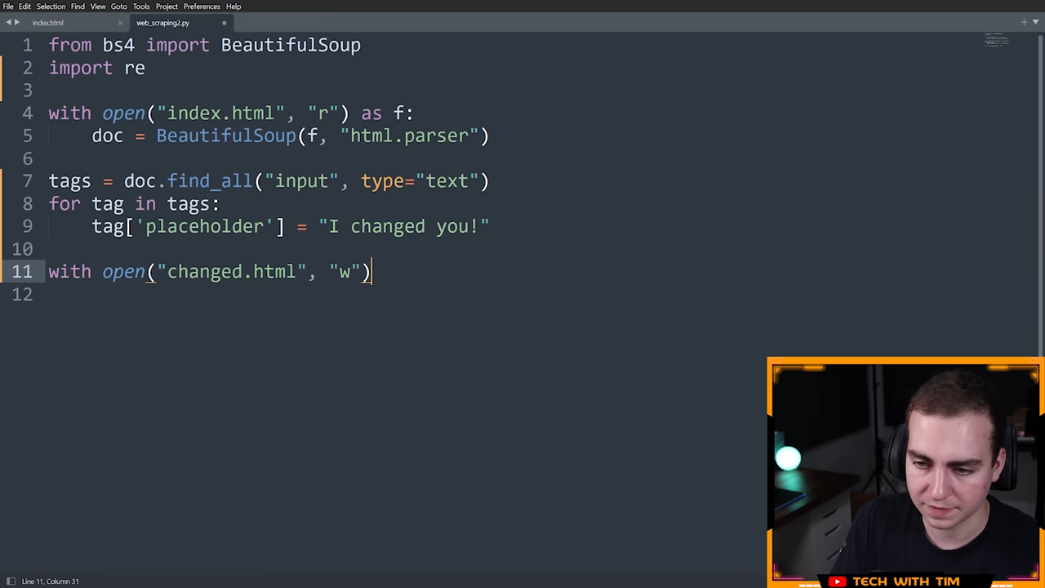
Bind it as file and call file.write(str(doc)) inside the block.
type("as f")
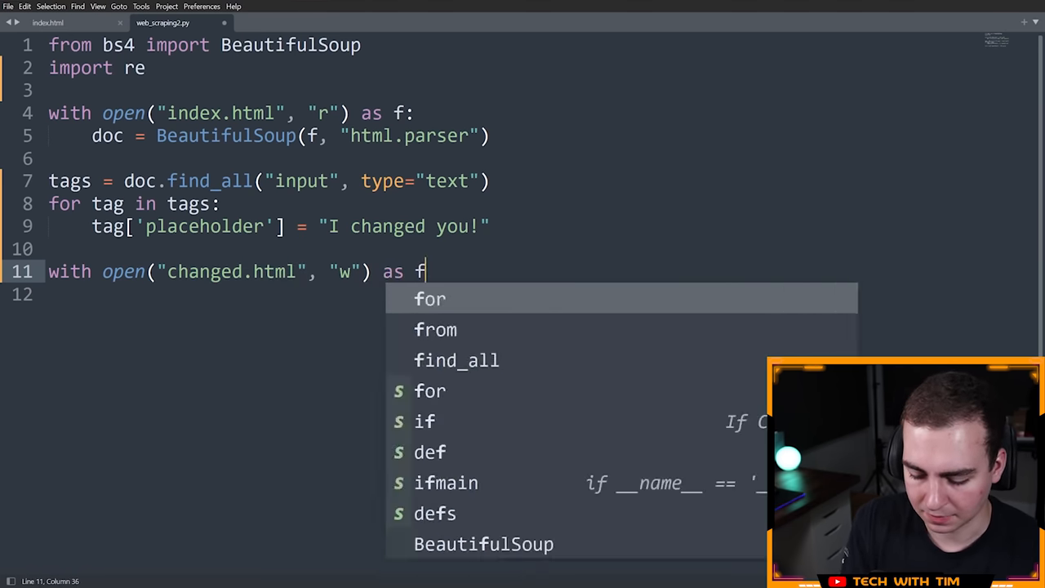
type("ile:")
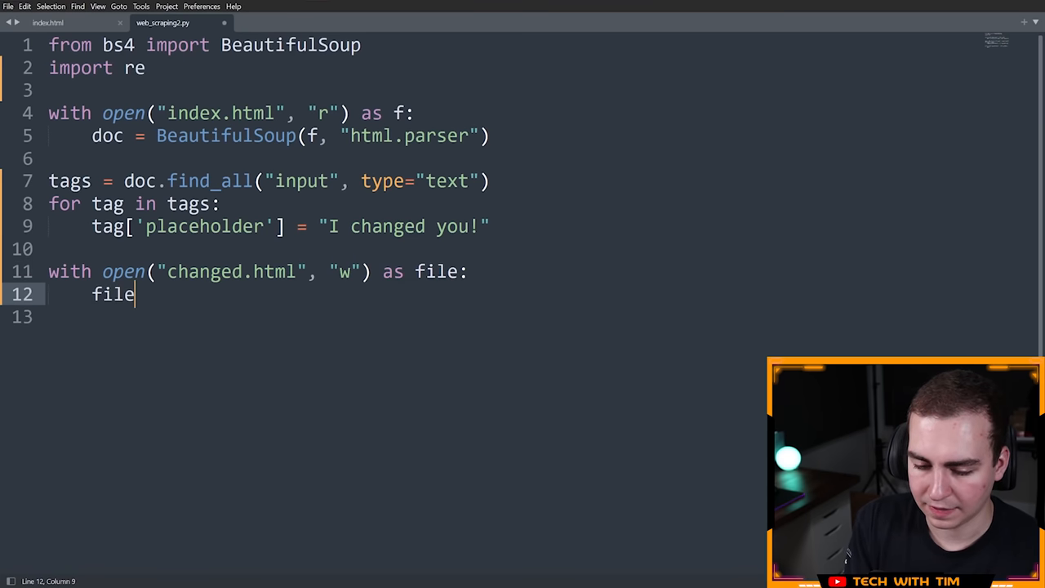
type(".write(")
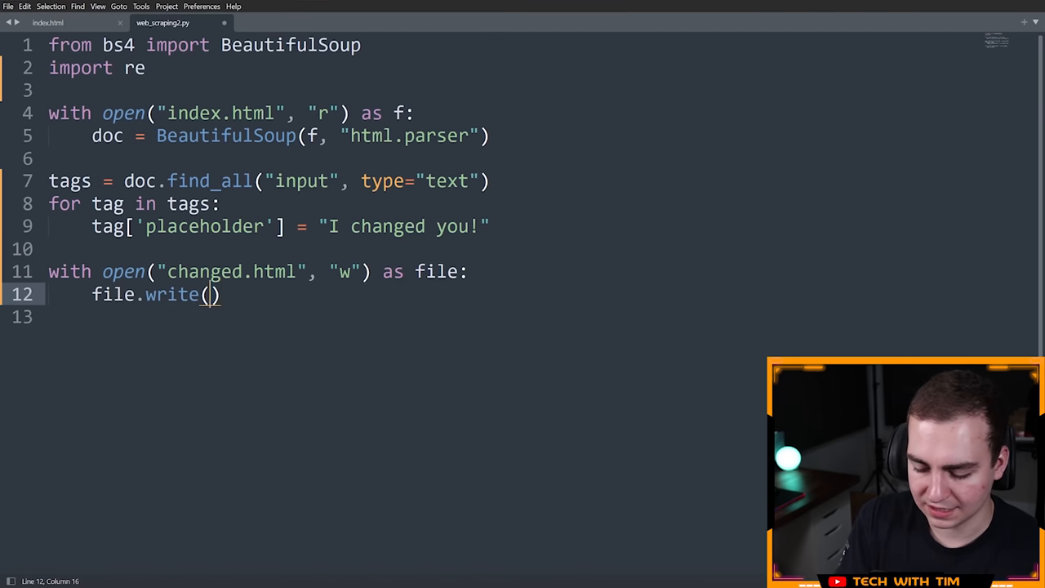
type("str(")
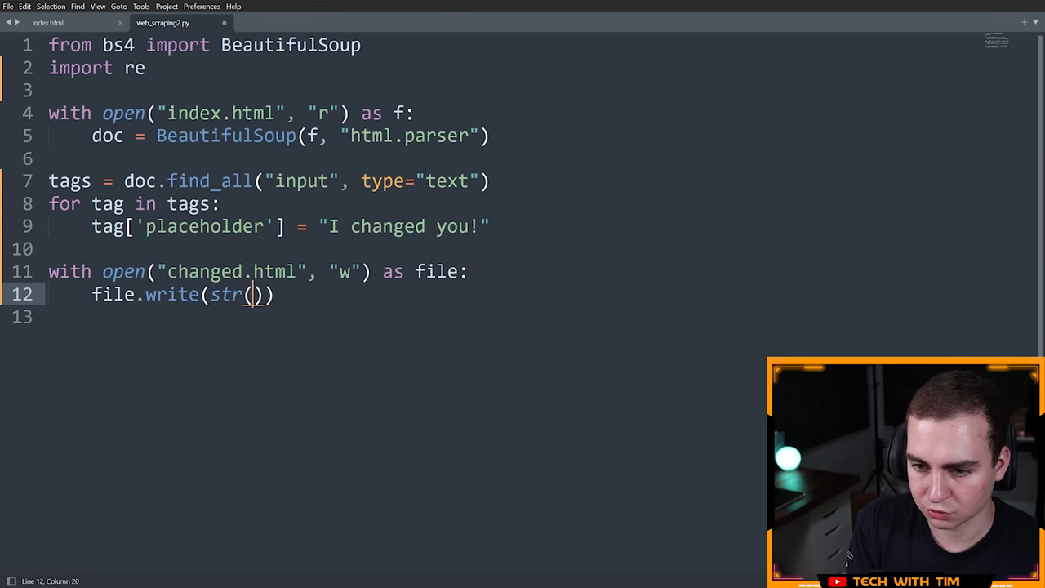
type("doc")
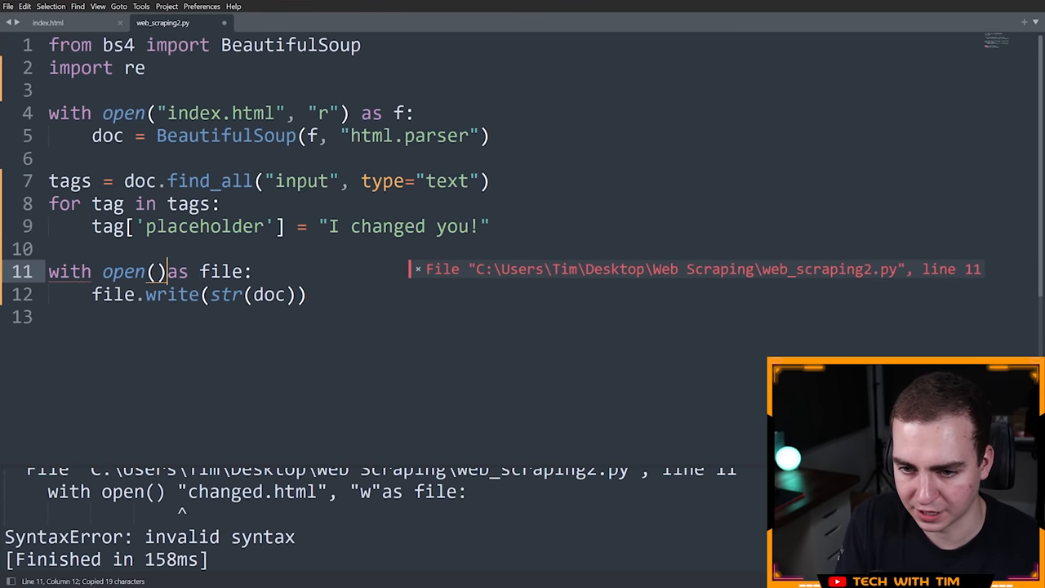
Fix open("changed.html", "w"), rerun cleanly, and show changed.html full size in Chrome.
type("\"changed.html\", \"w\"")
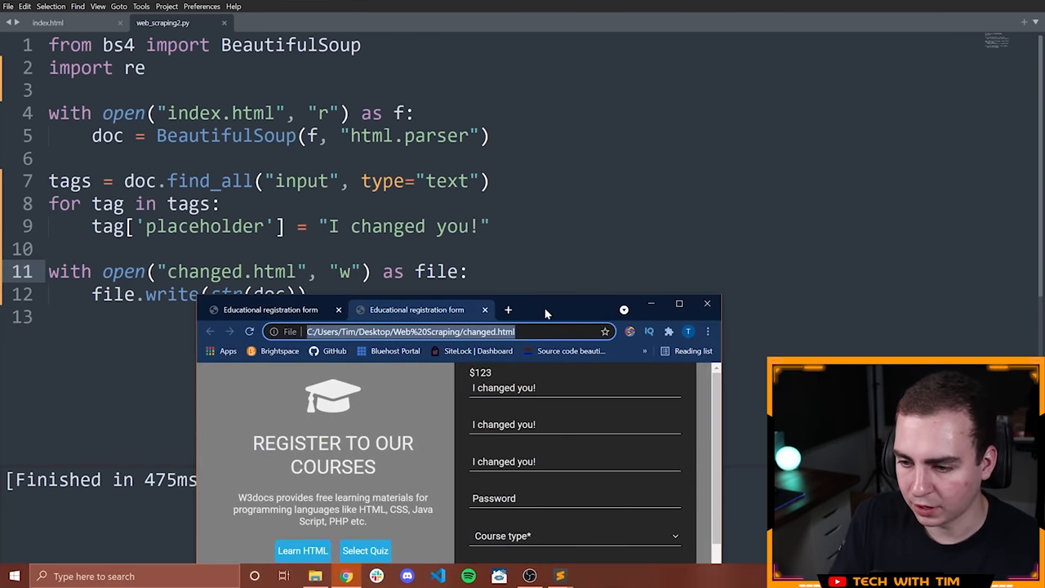
left_click(680, 303)
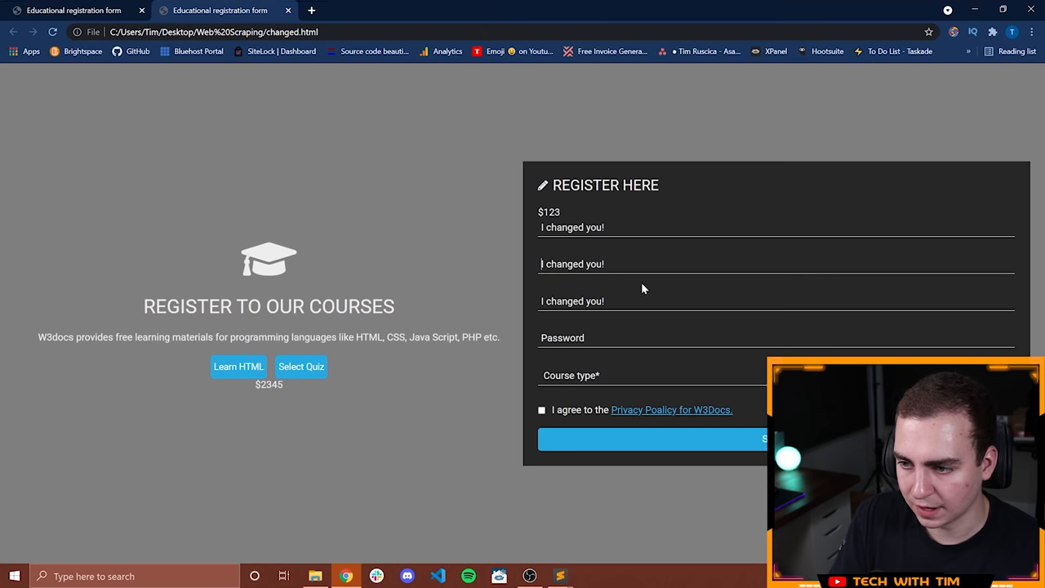